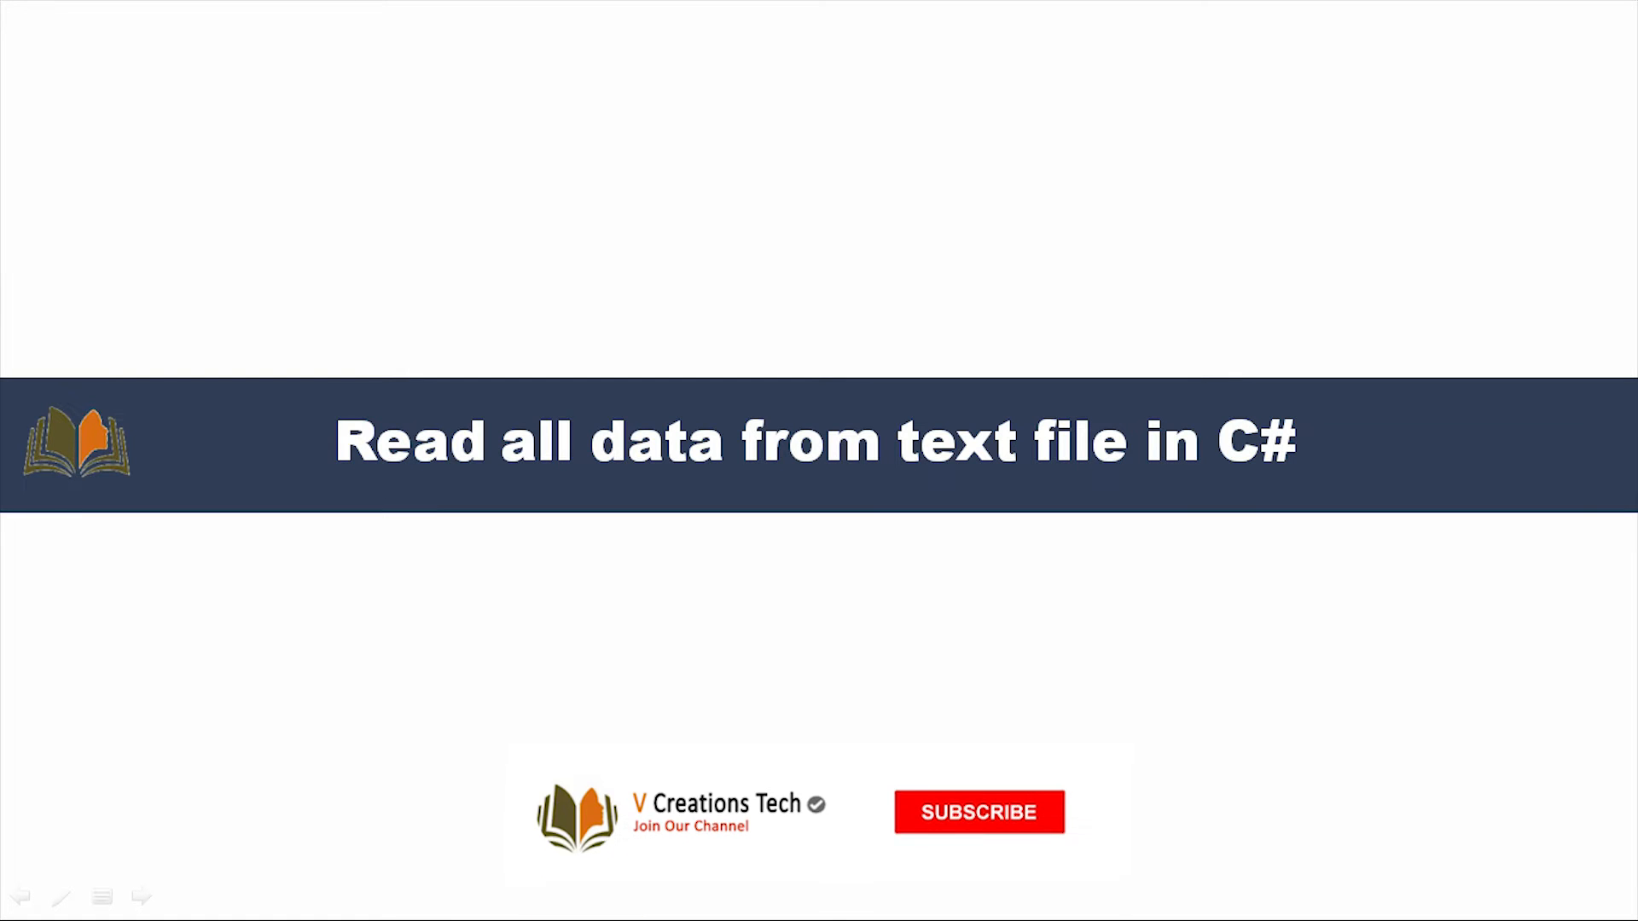
Dismiss the intro slide so Program.cs with its Main method shows in Visual Studio
left_click(979, 812)
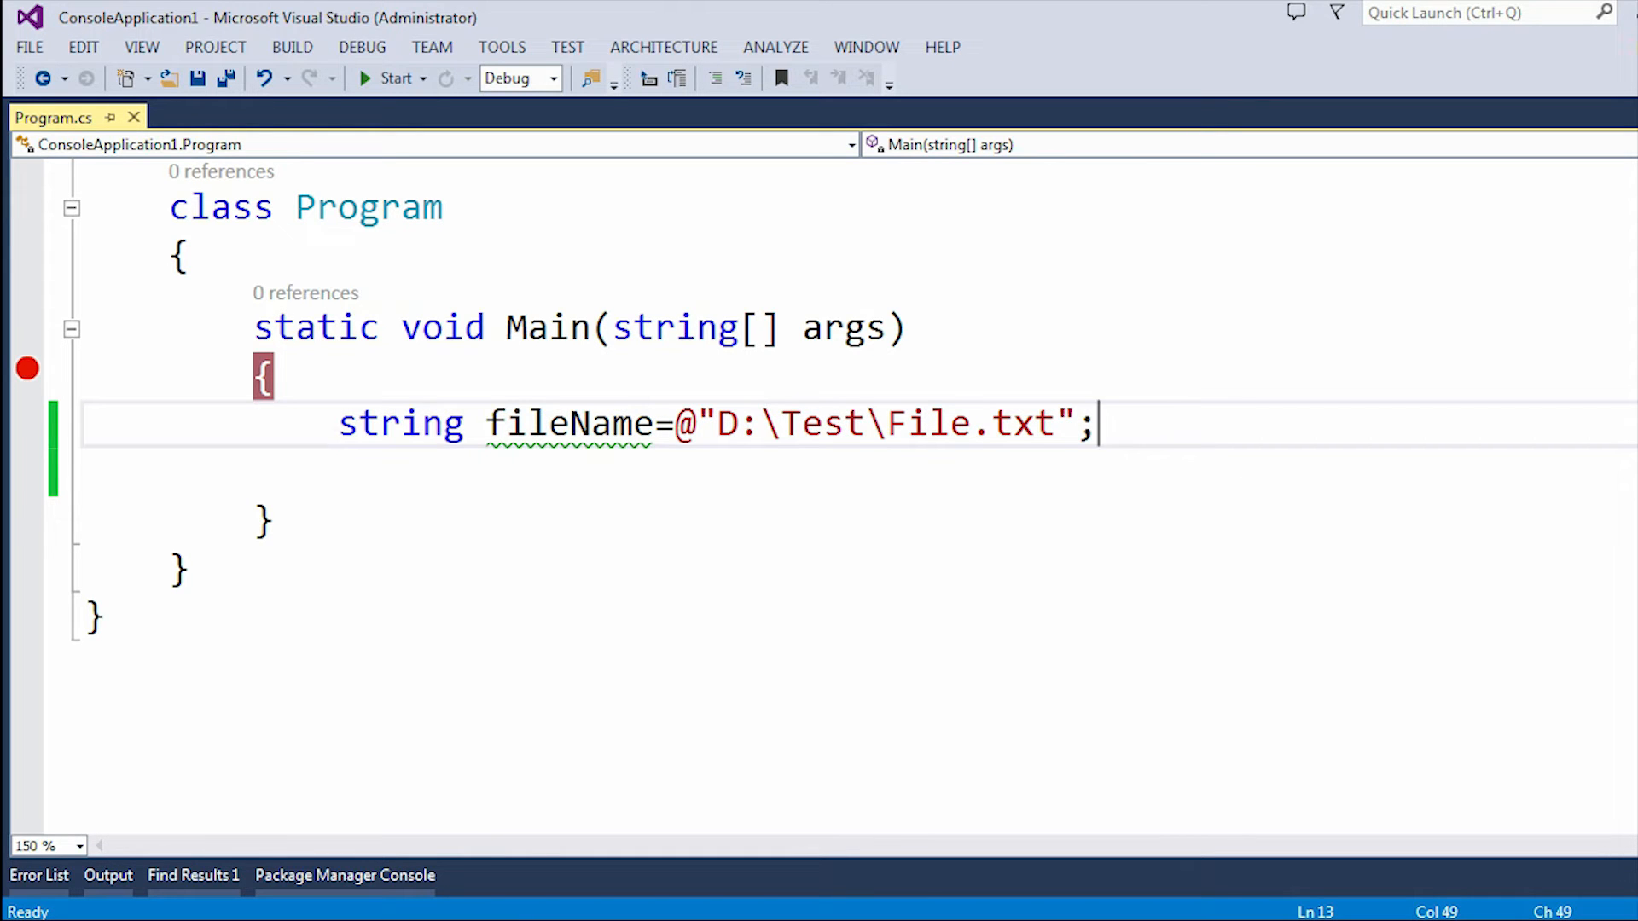
double_click(565, 423)
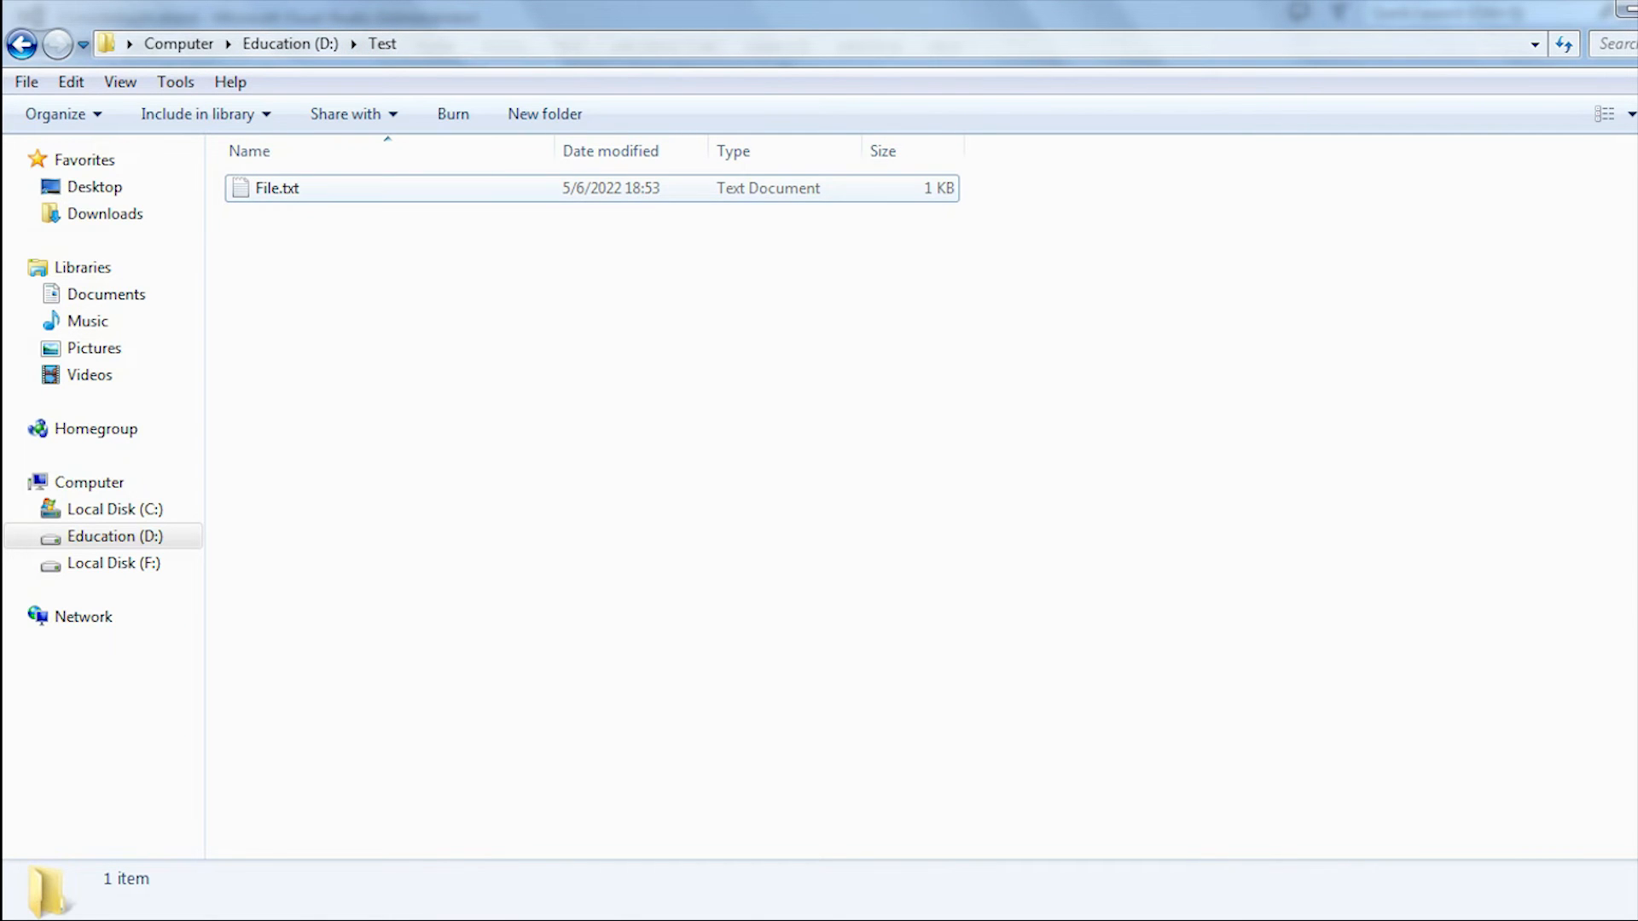
View File.txt from D:\Test in Notepad and select its whole cloud paragraph
double_click(276, 188)
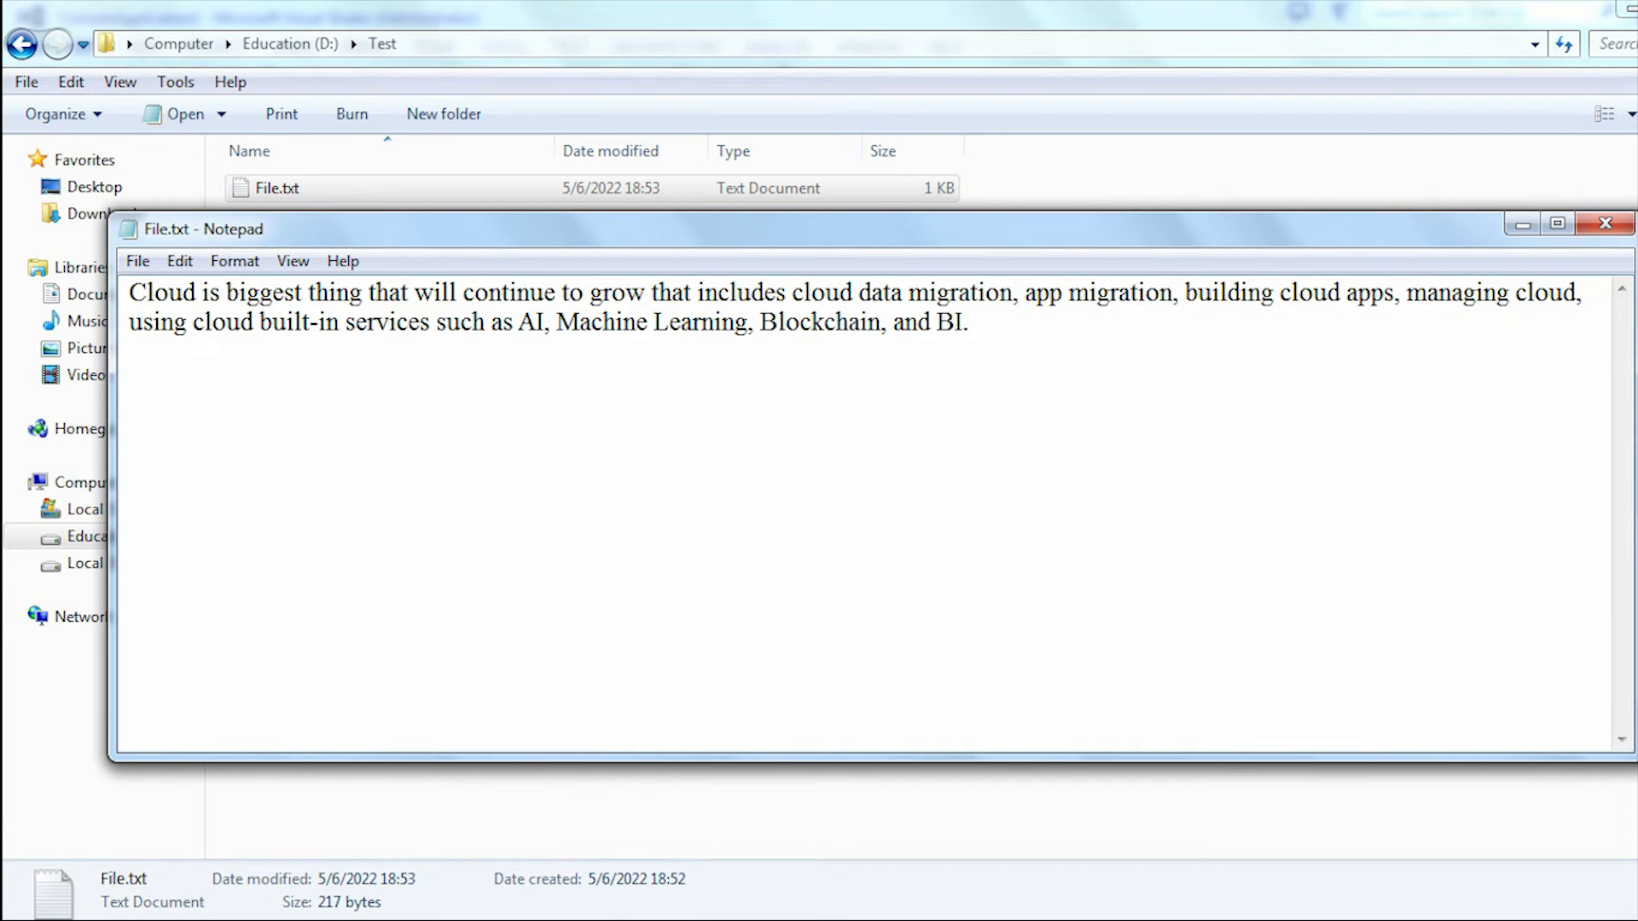
key("ctrl+a")
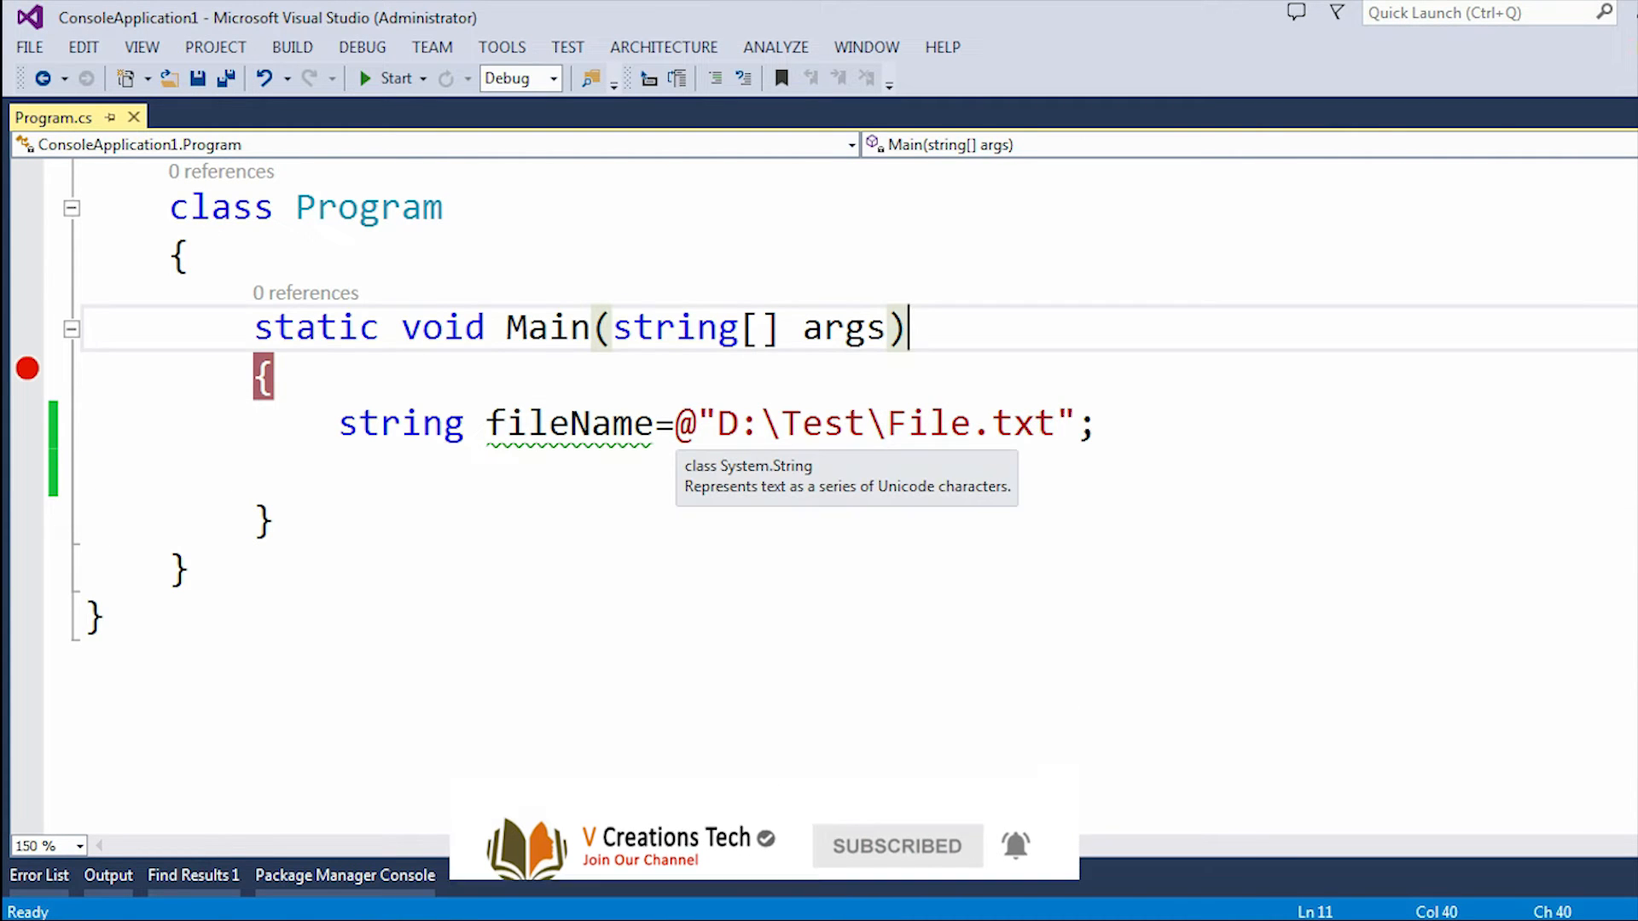
Begin a new line declaring var data = System.IO.File.ReadAllText( after the fileName line
double_click(930, 424)
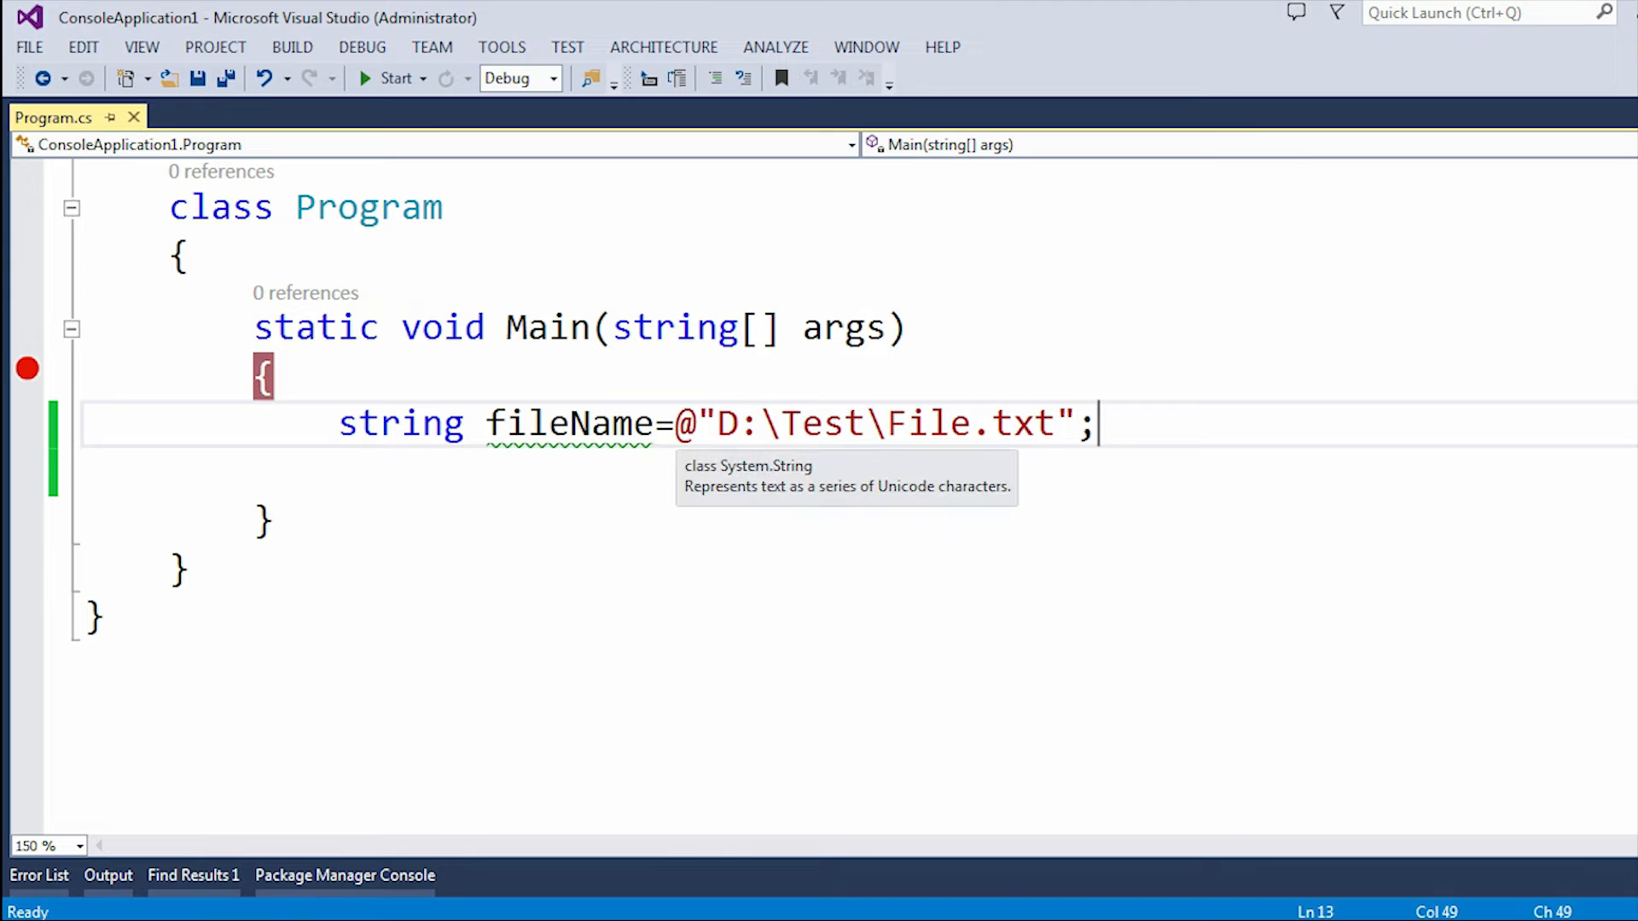
type("var")
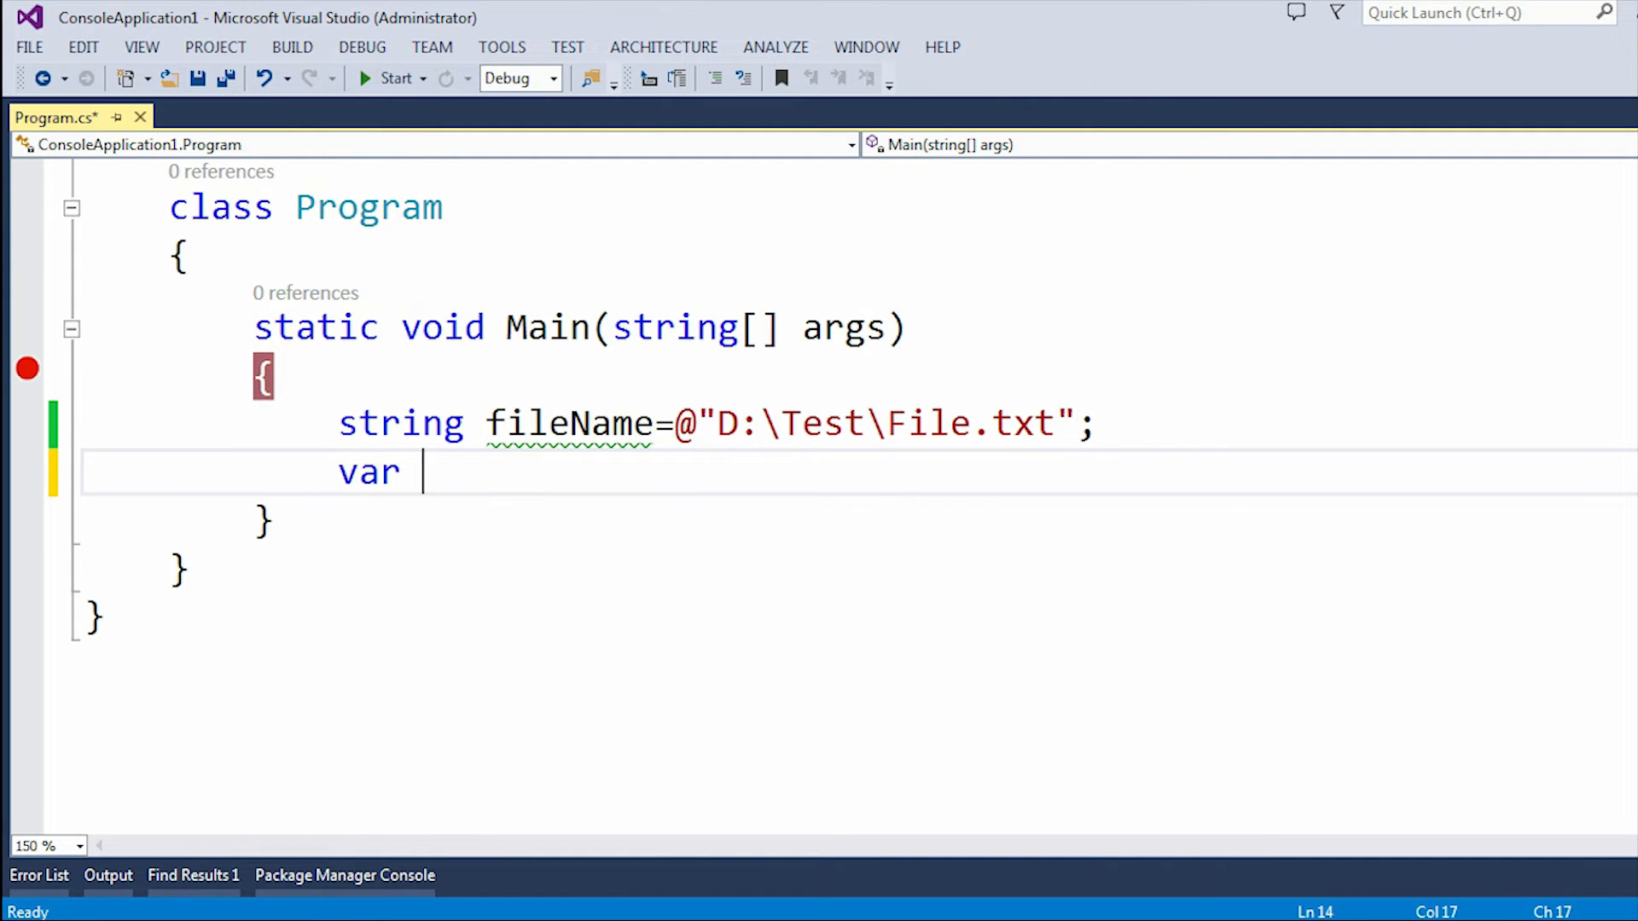
type("data=")
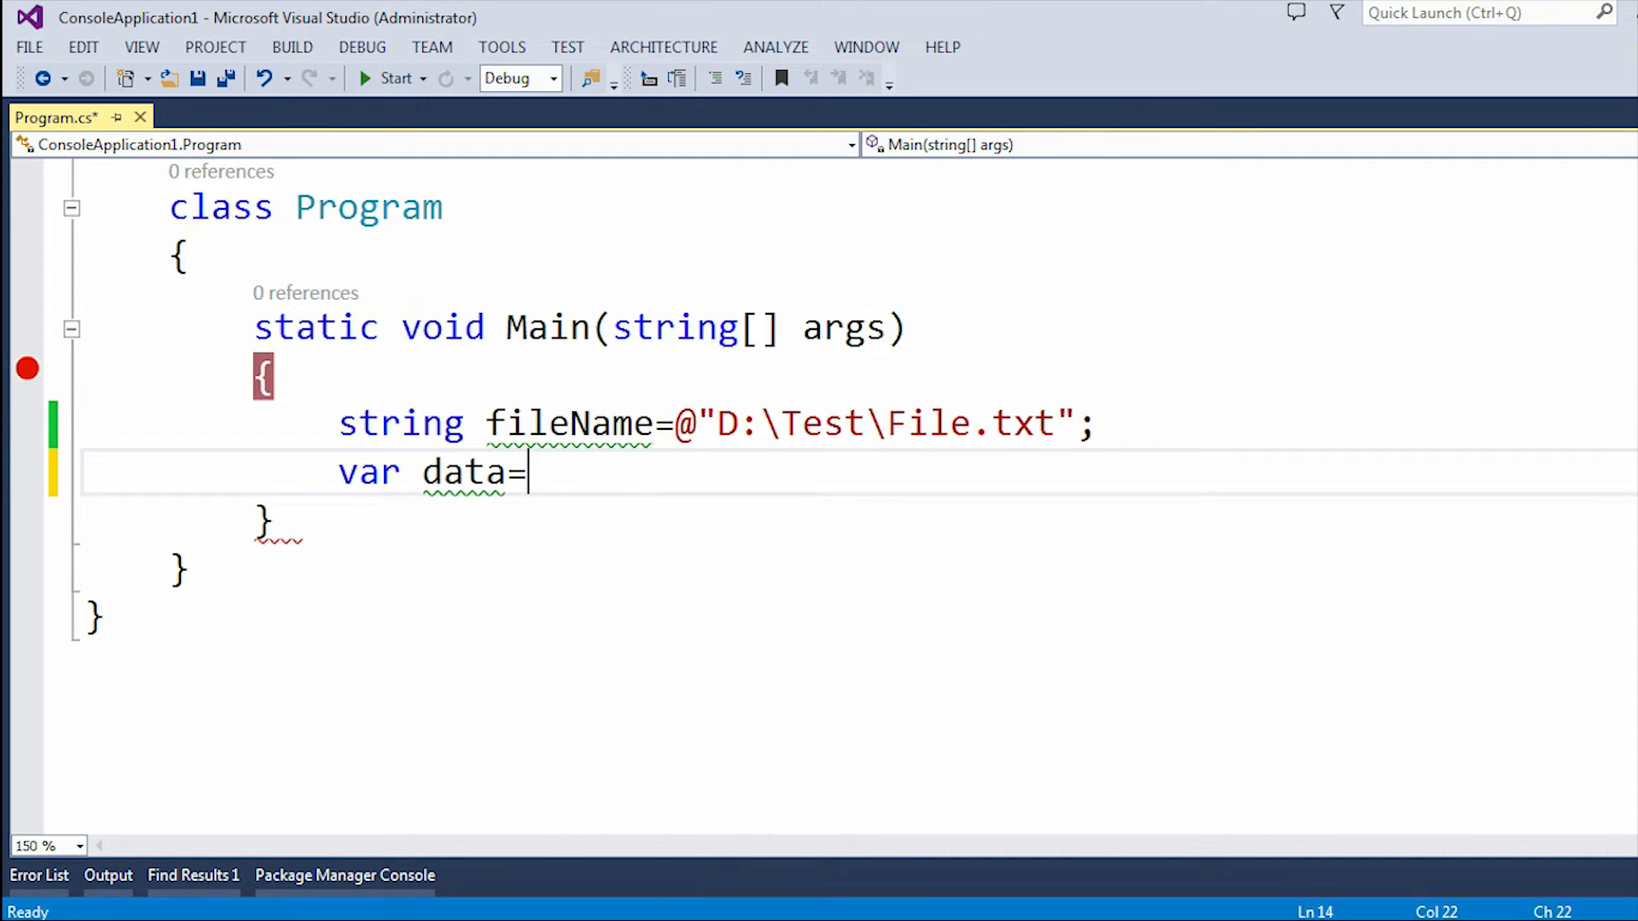
type("System")
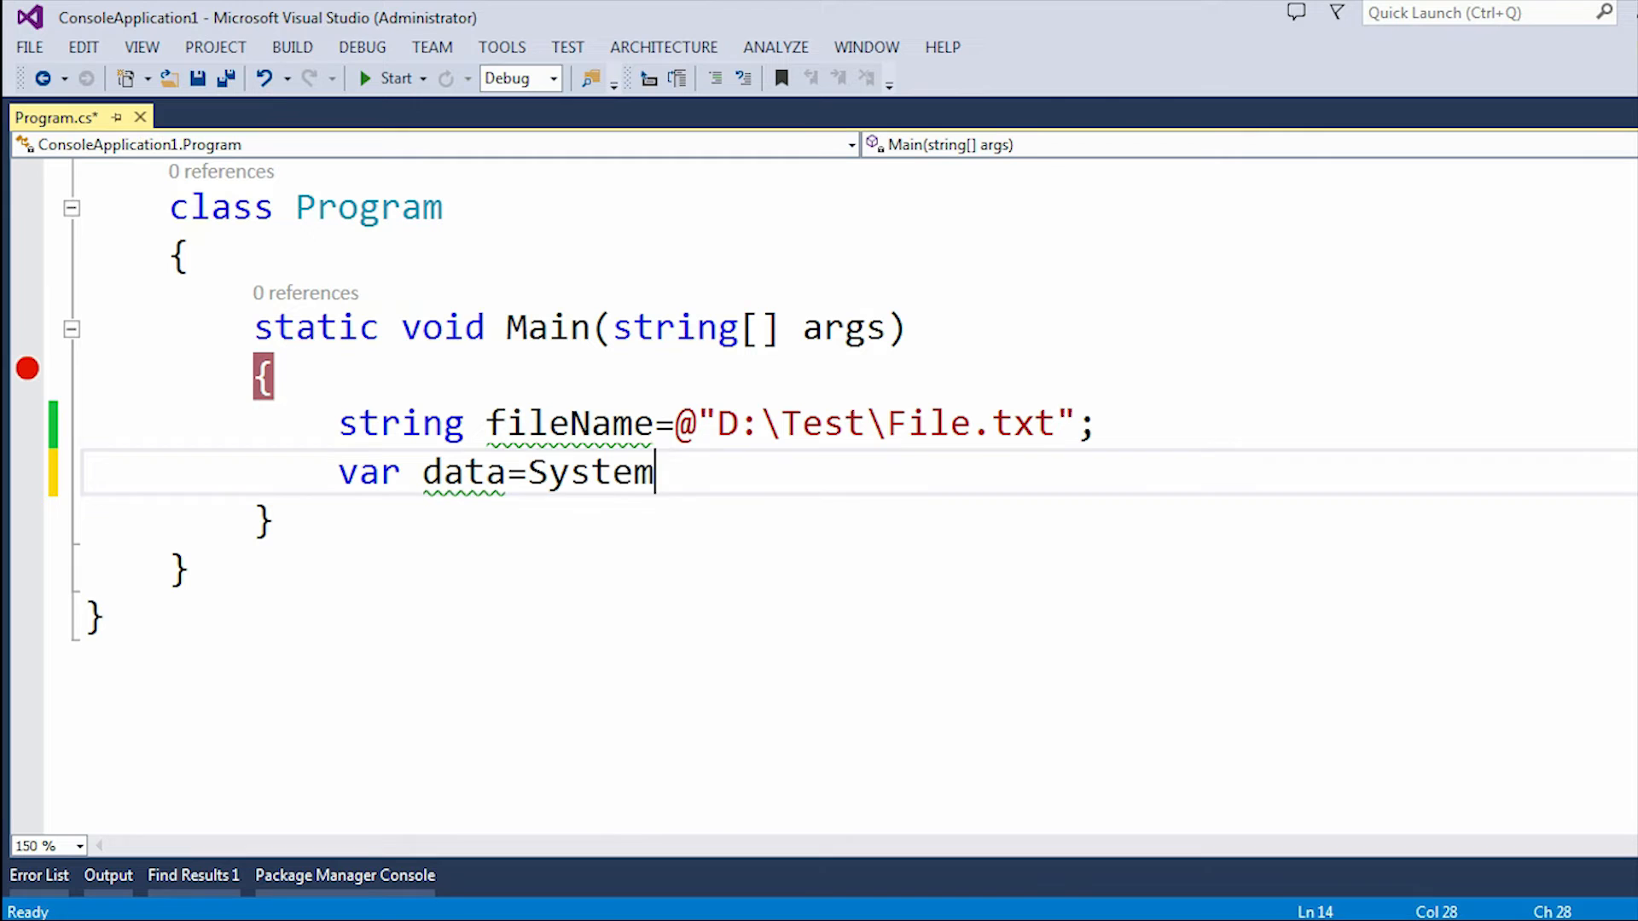
type(".IO.")
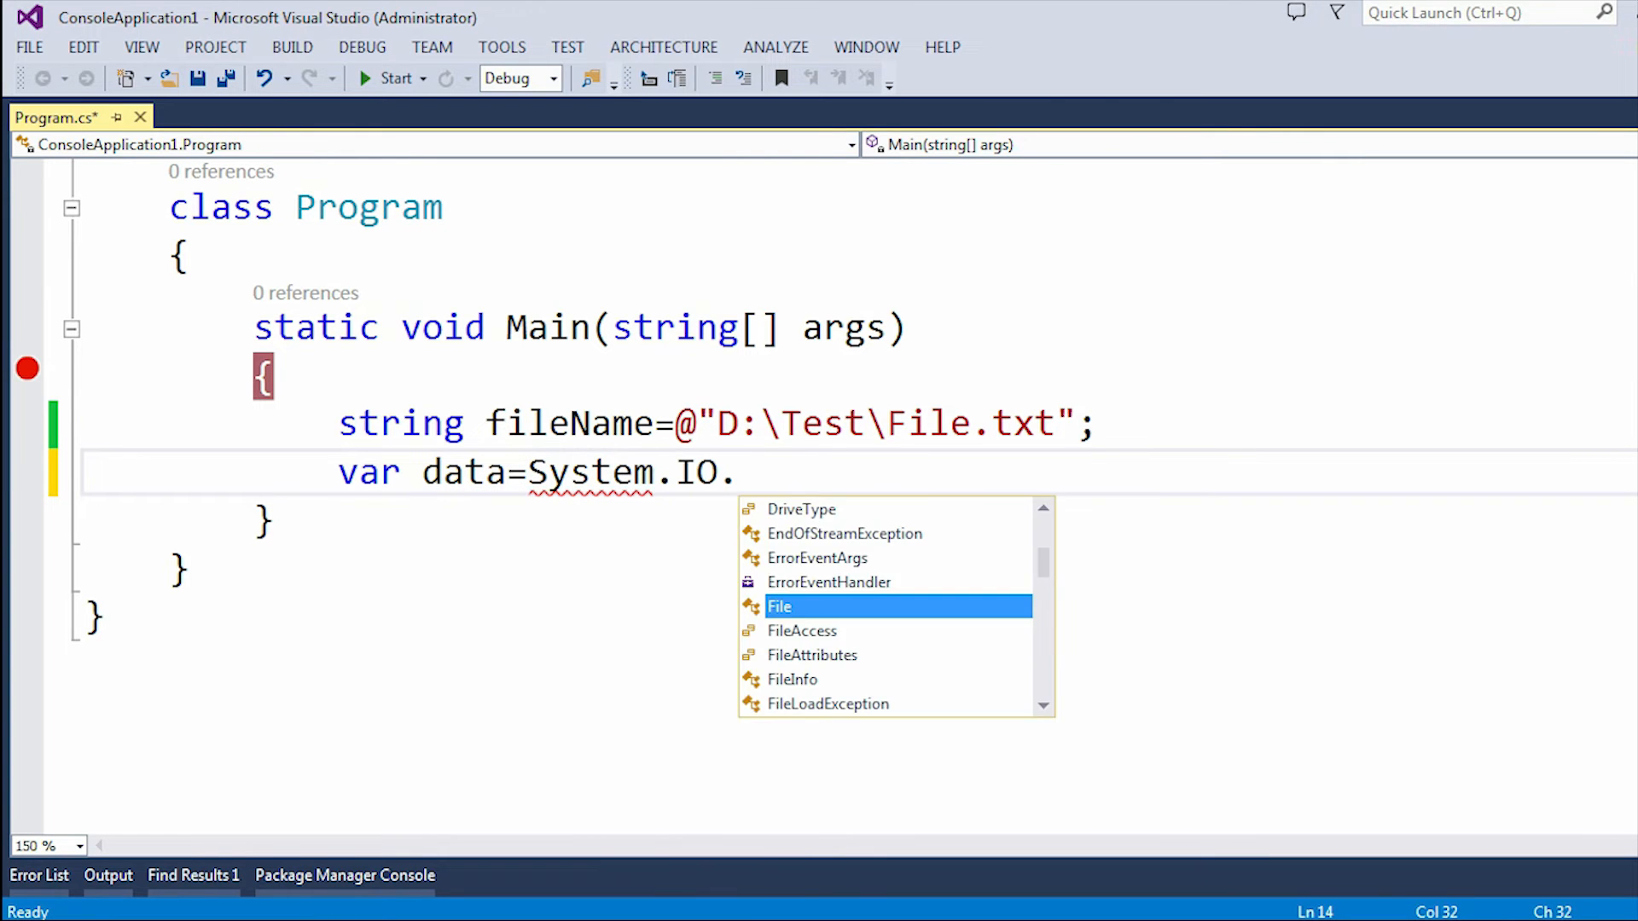
type("File.ReadAllText")
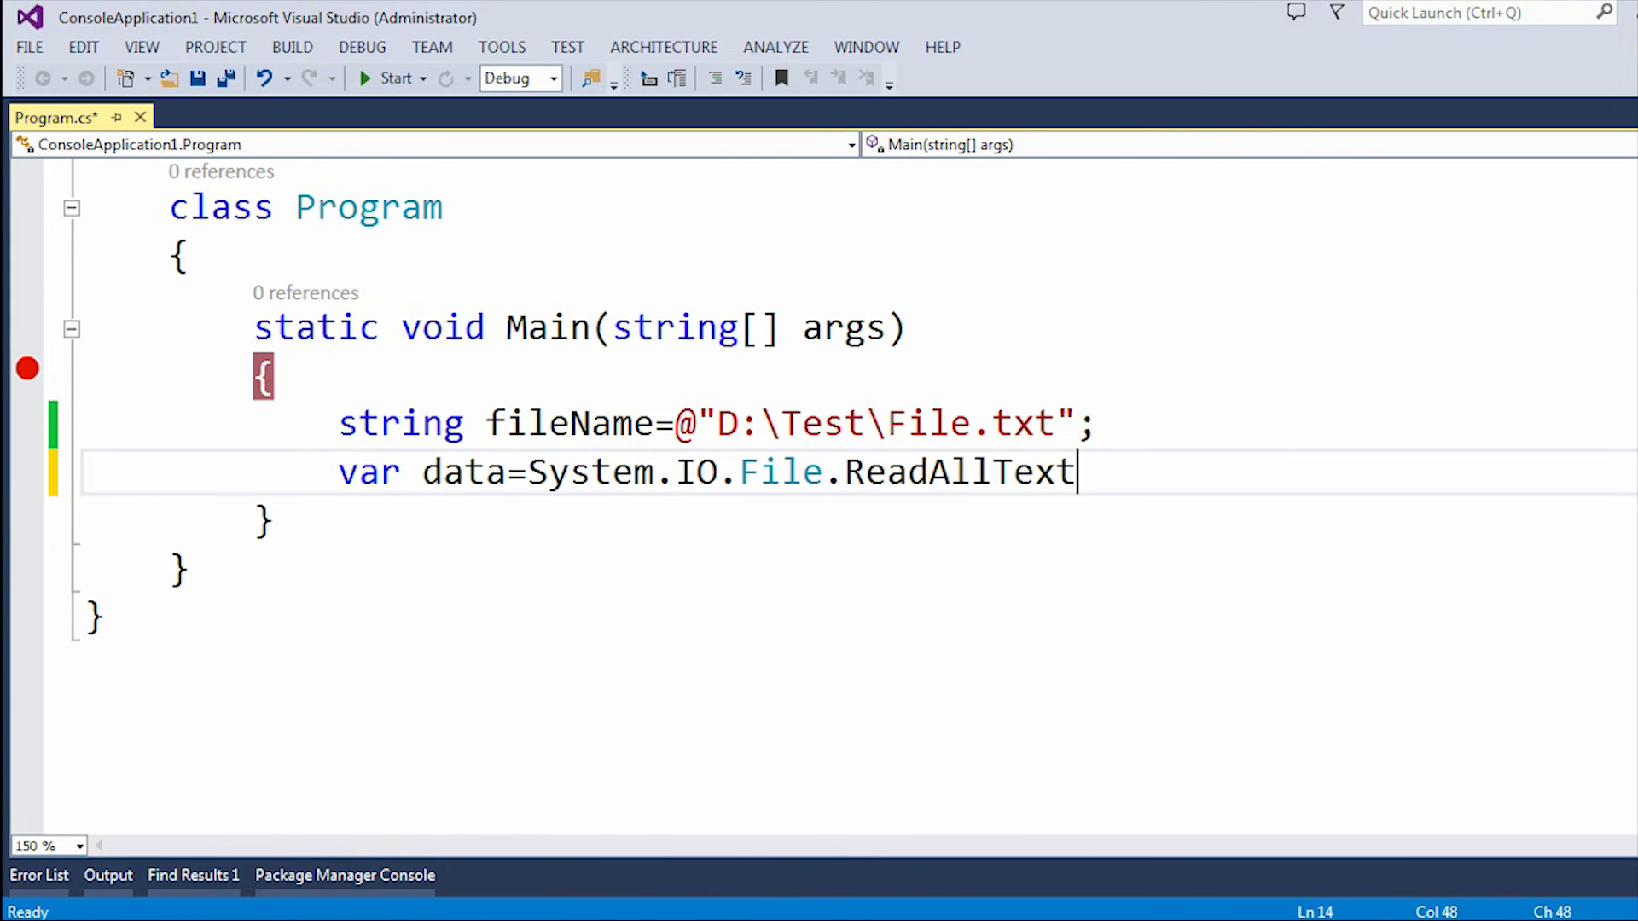
type("(")
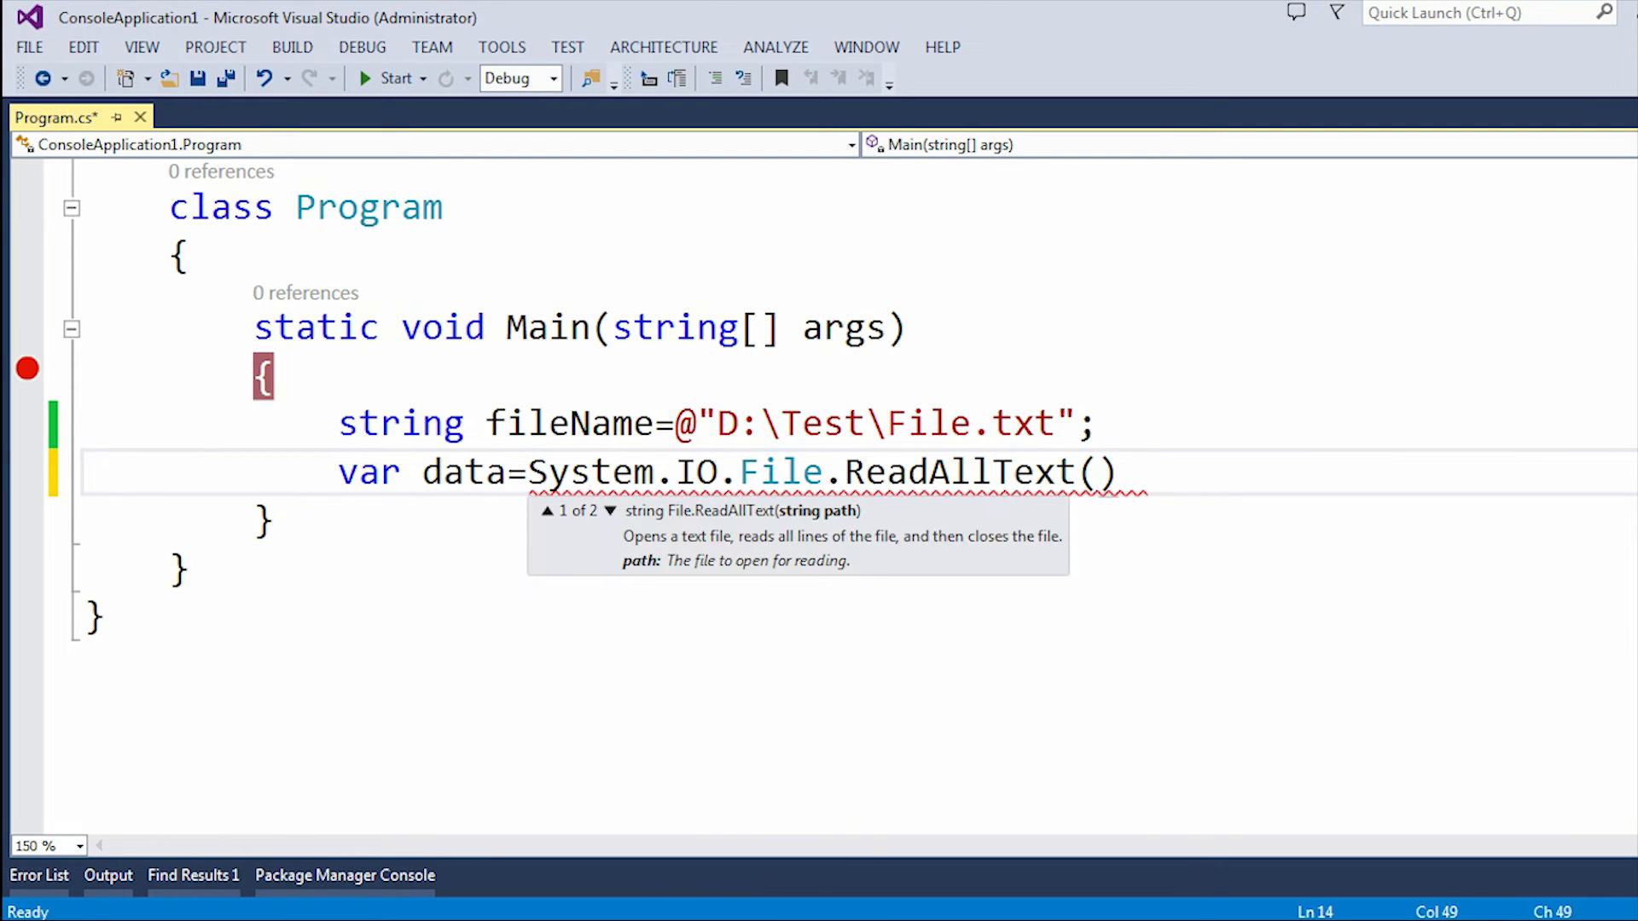
Complete the call with fileName and Encoding.UTF8 using the second overload, and save
left_click(612, 512)
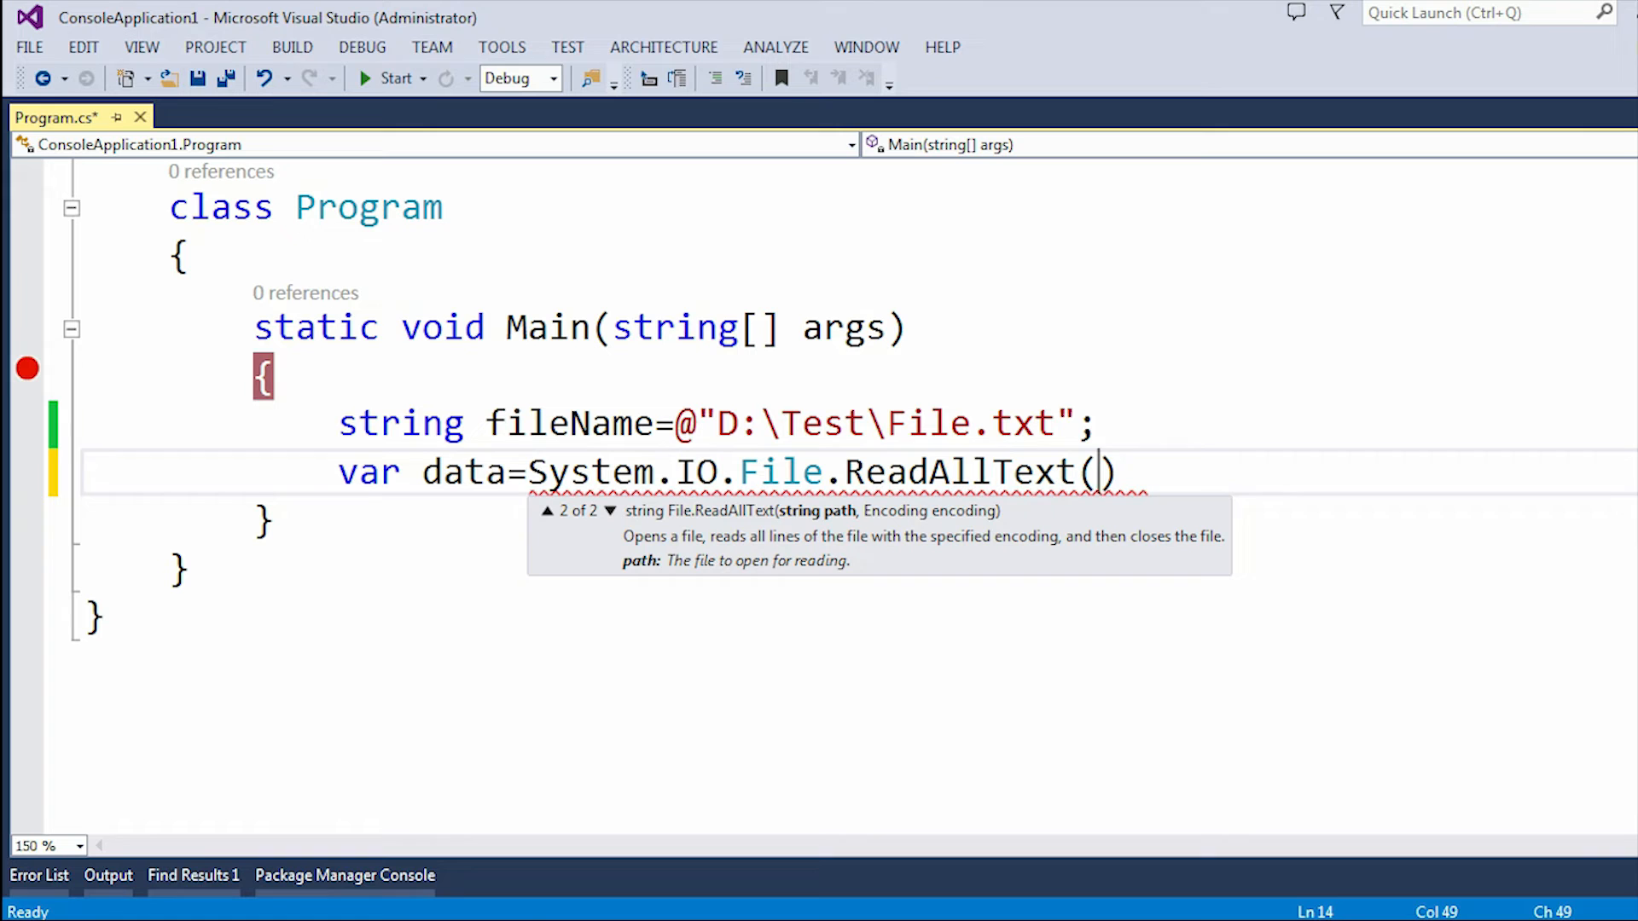
type("fill")
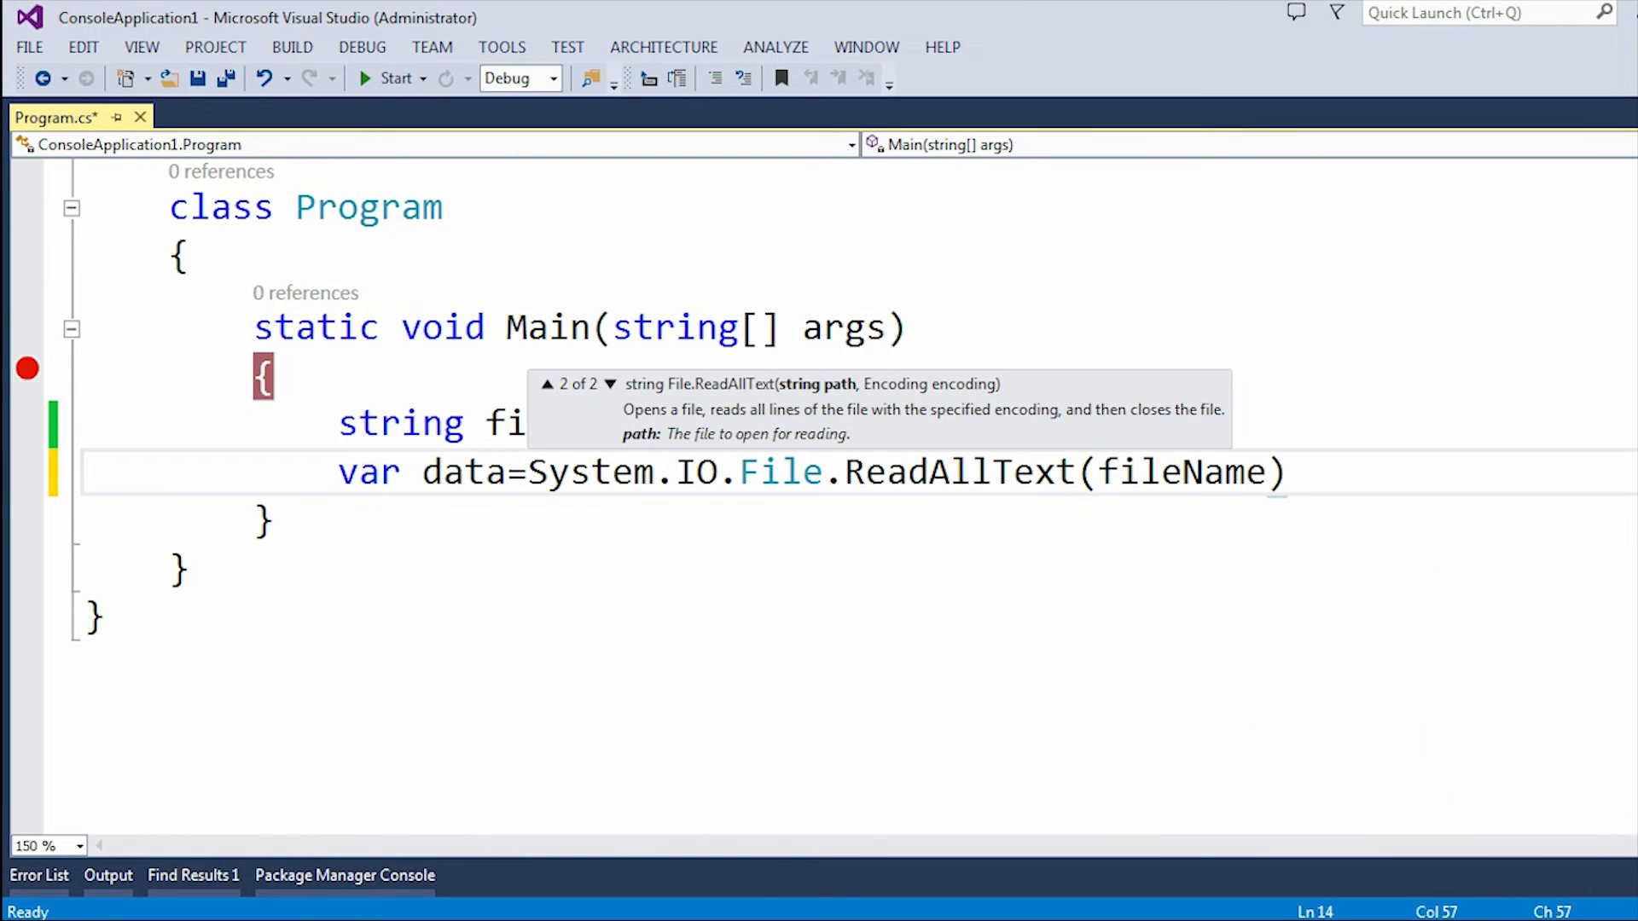
type(",")
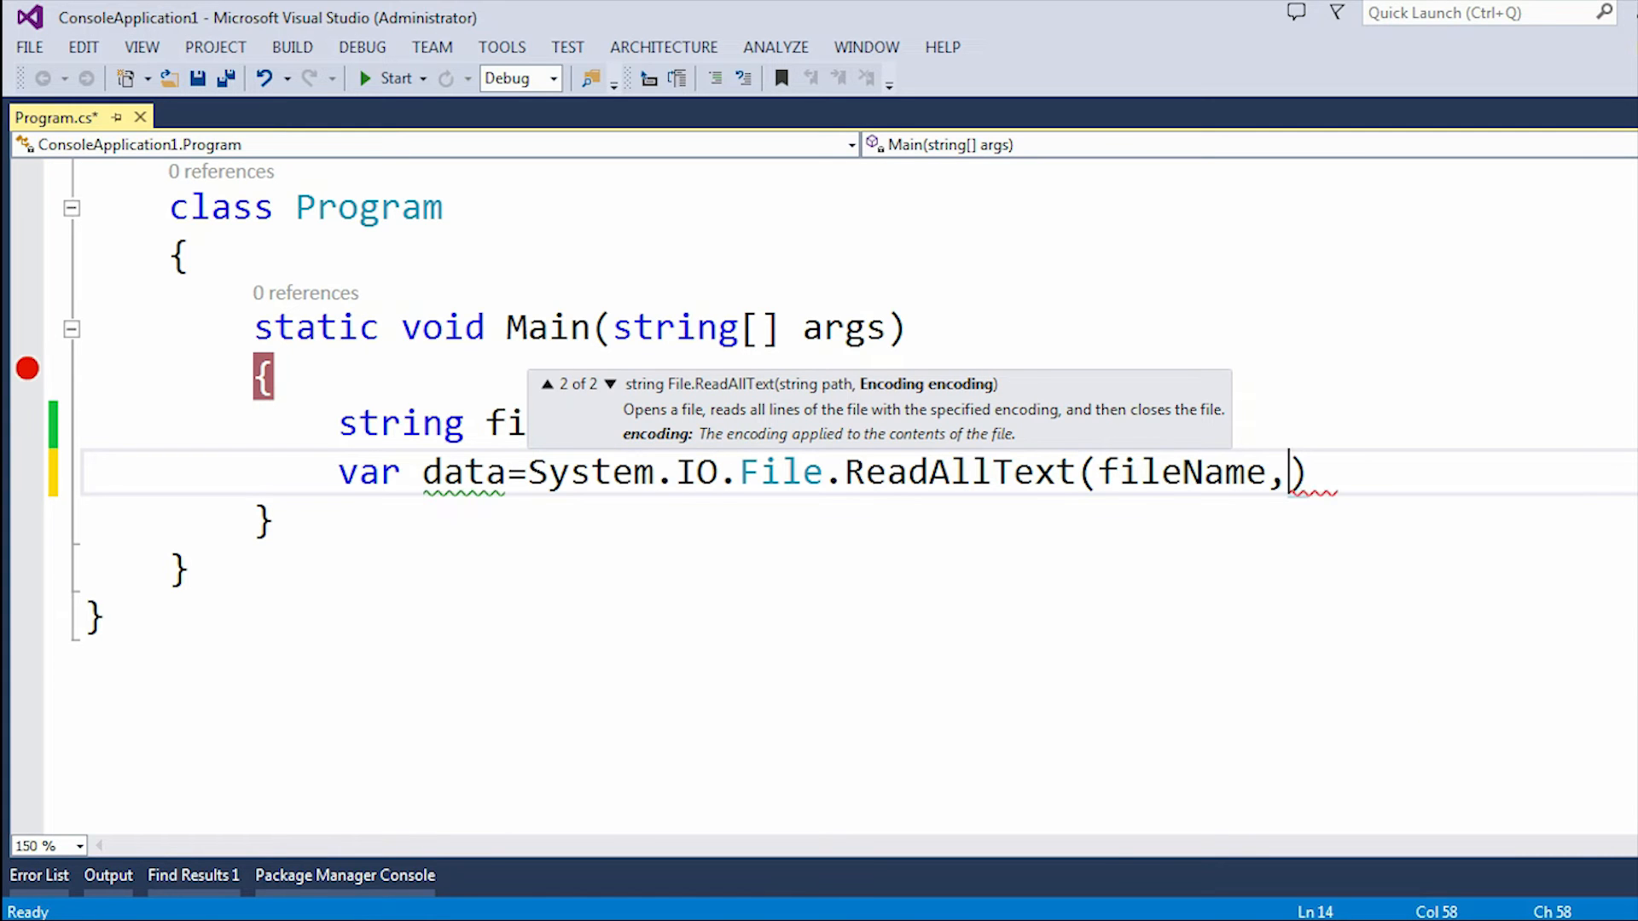
type("Encoding.UTF8")
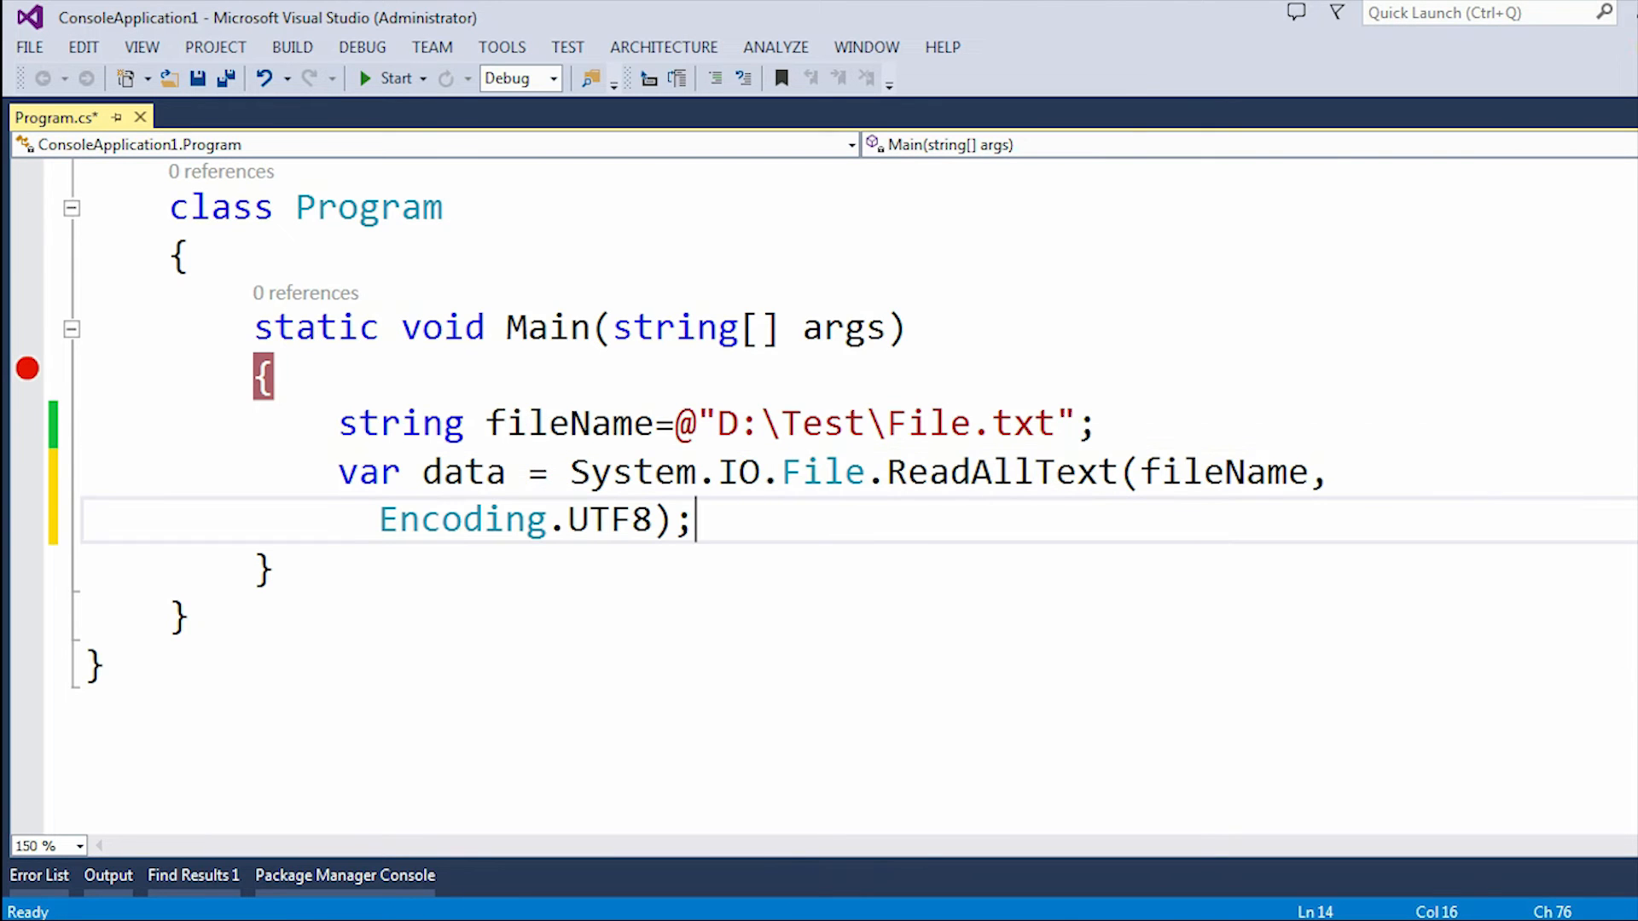
key("Ctrl+S")
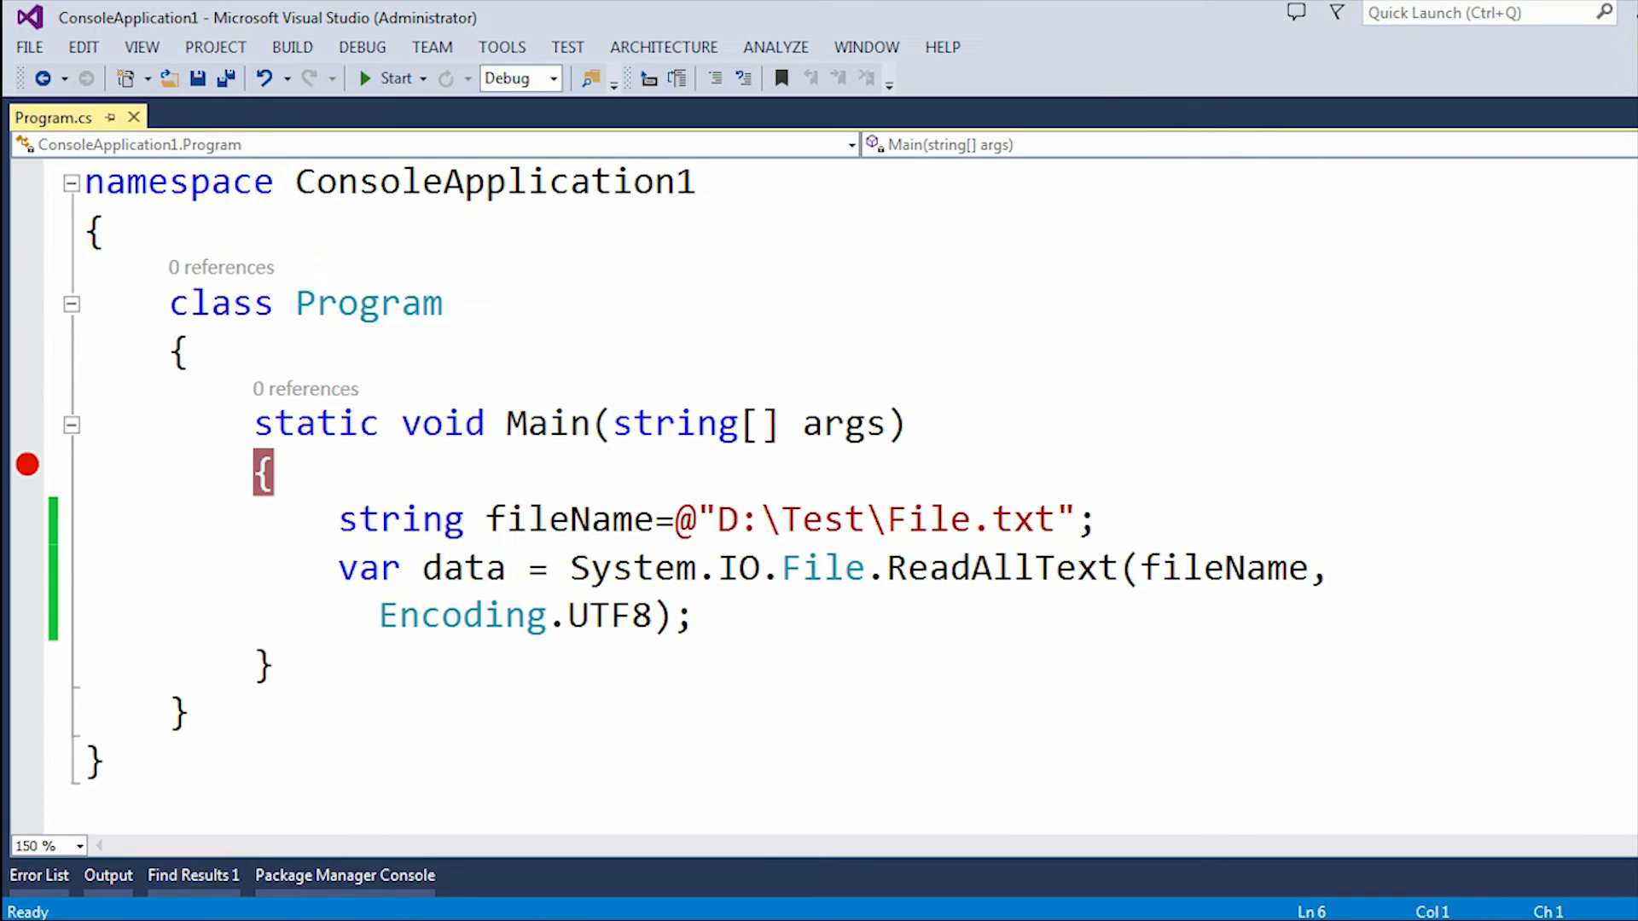
Remove the System.IO. prefix from the call, comment out the System.IO and System.Text usings, and save
left_click_drag(569, 566, 778, 567)
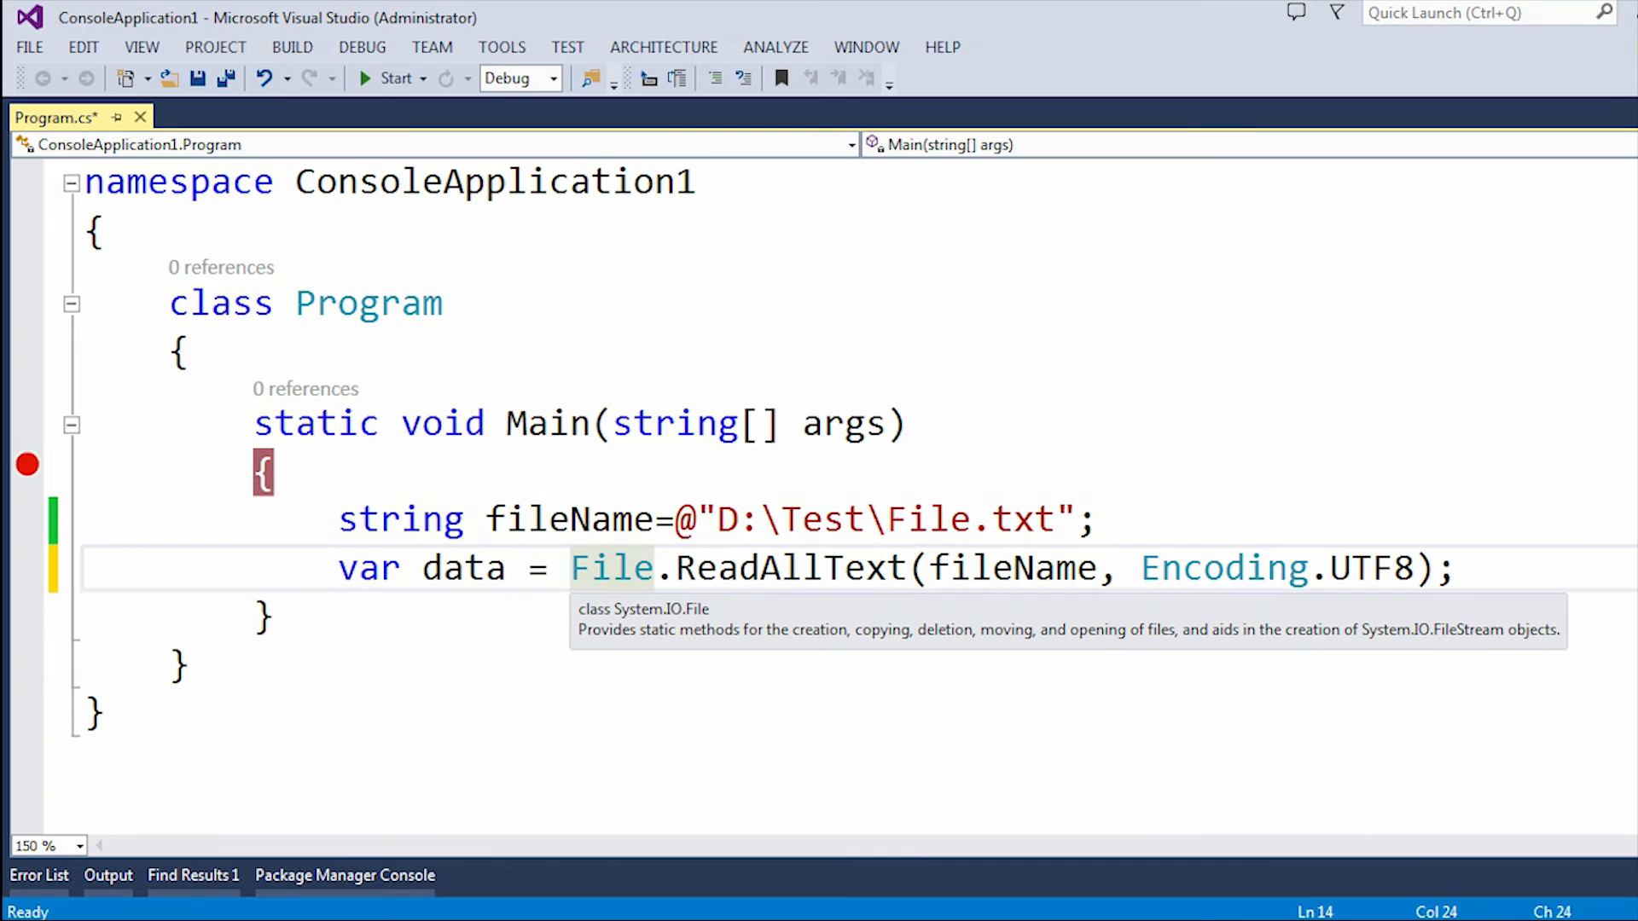
key("ctrl+s")
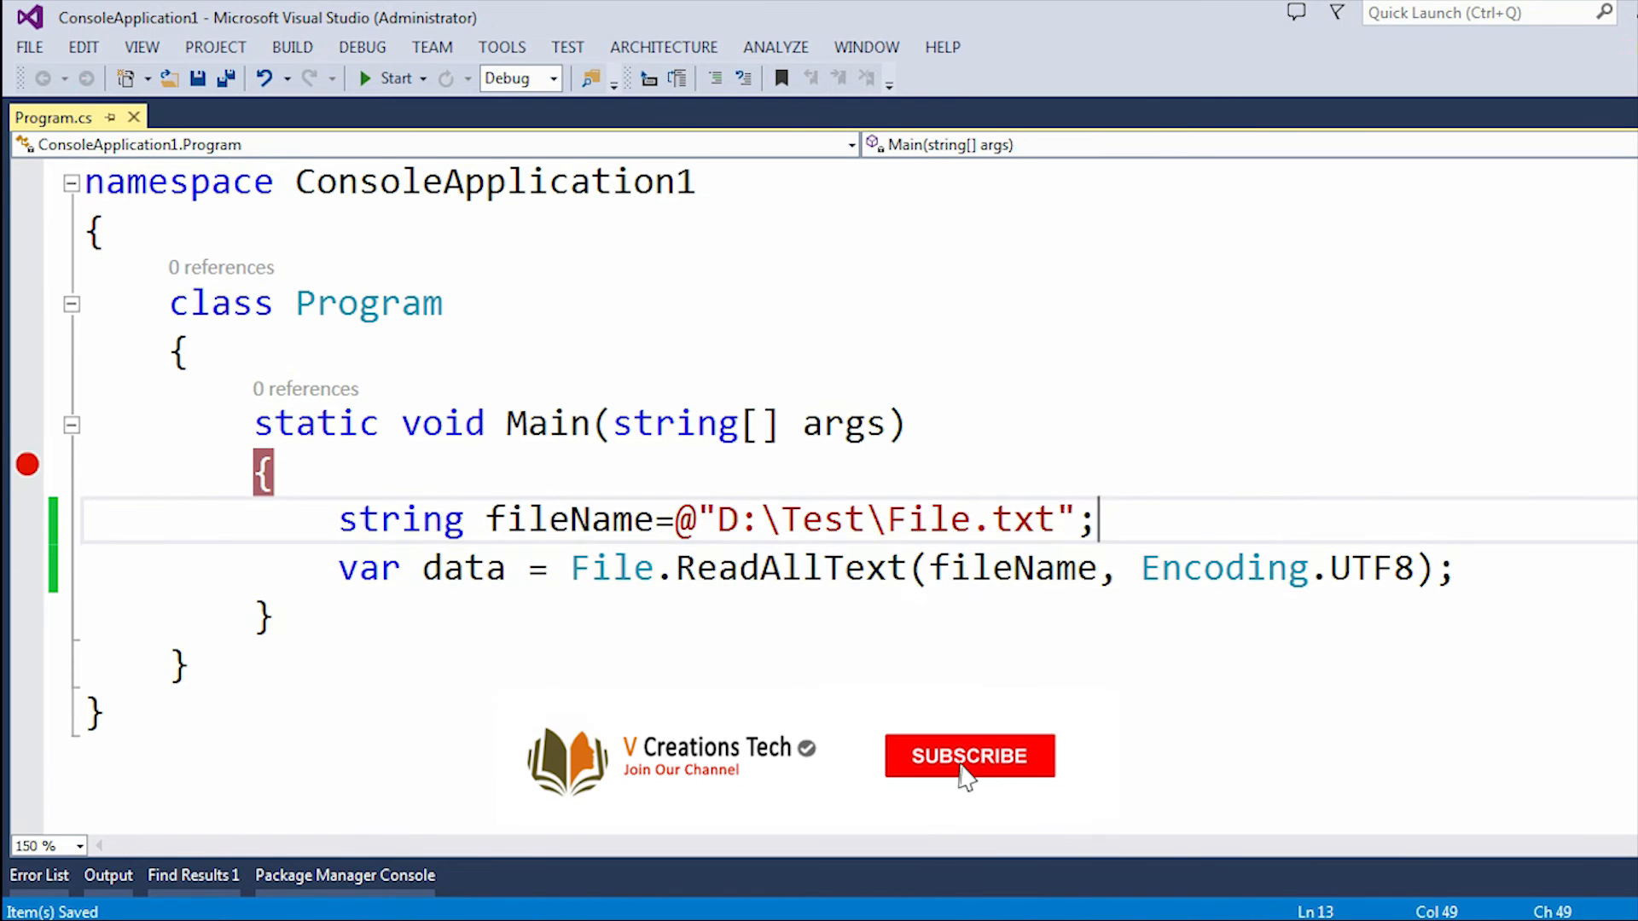
left_click(969, 756)
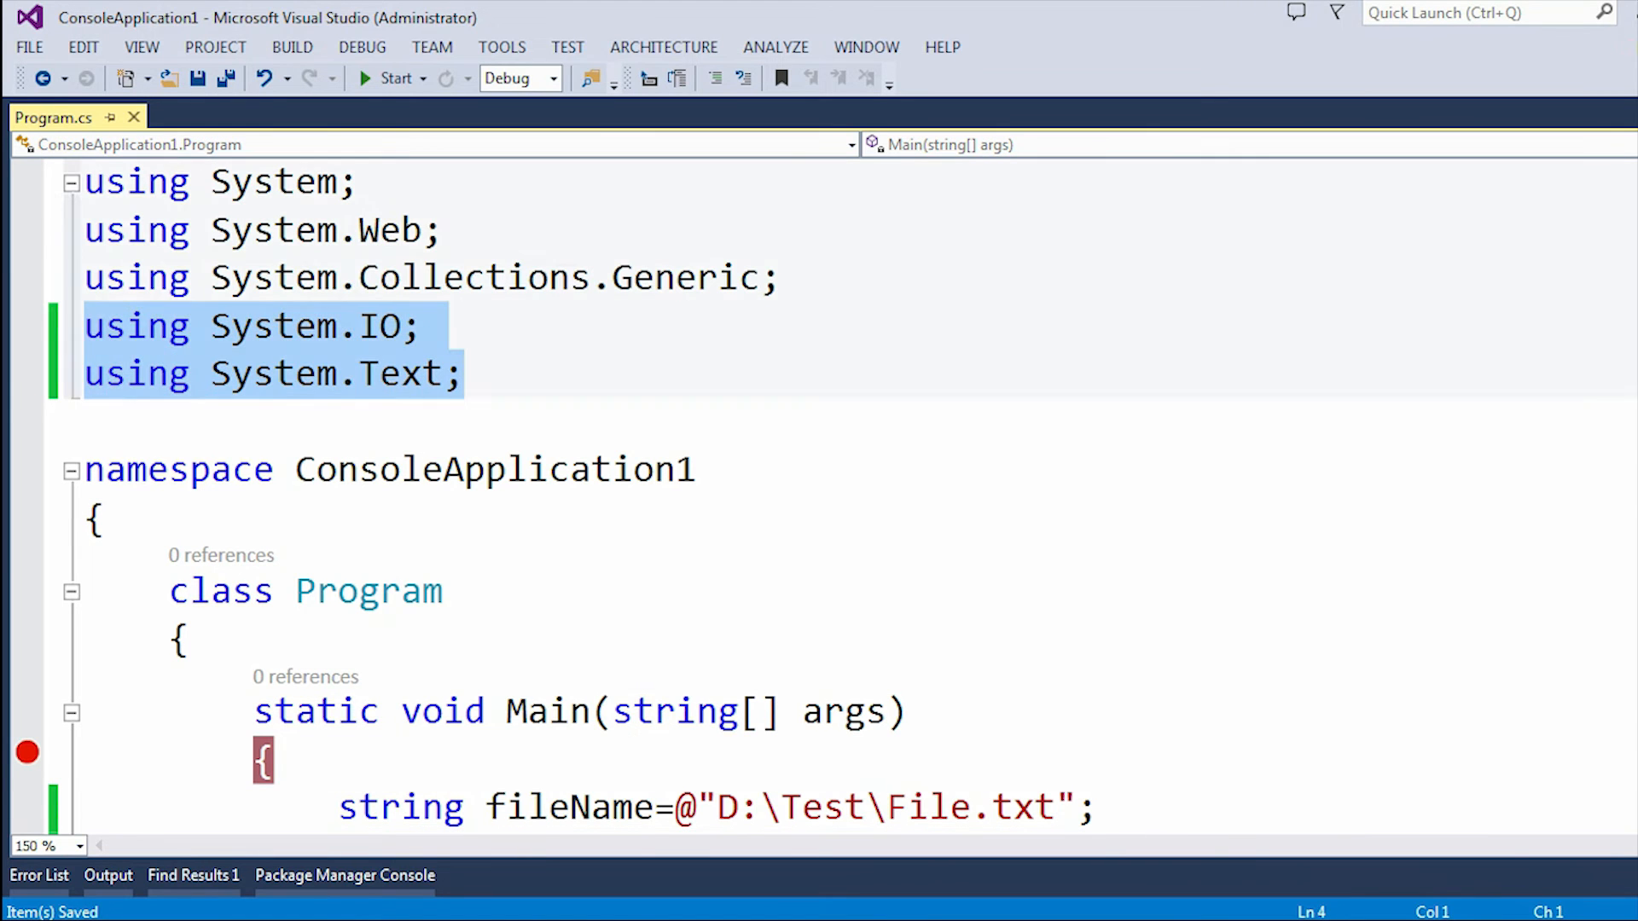
key("Ctrl+K,Ctrl+C")
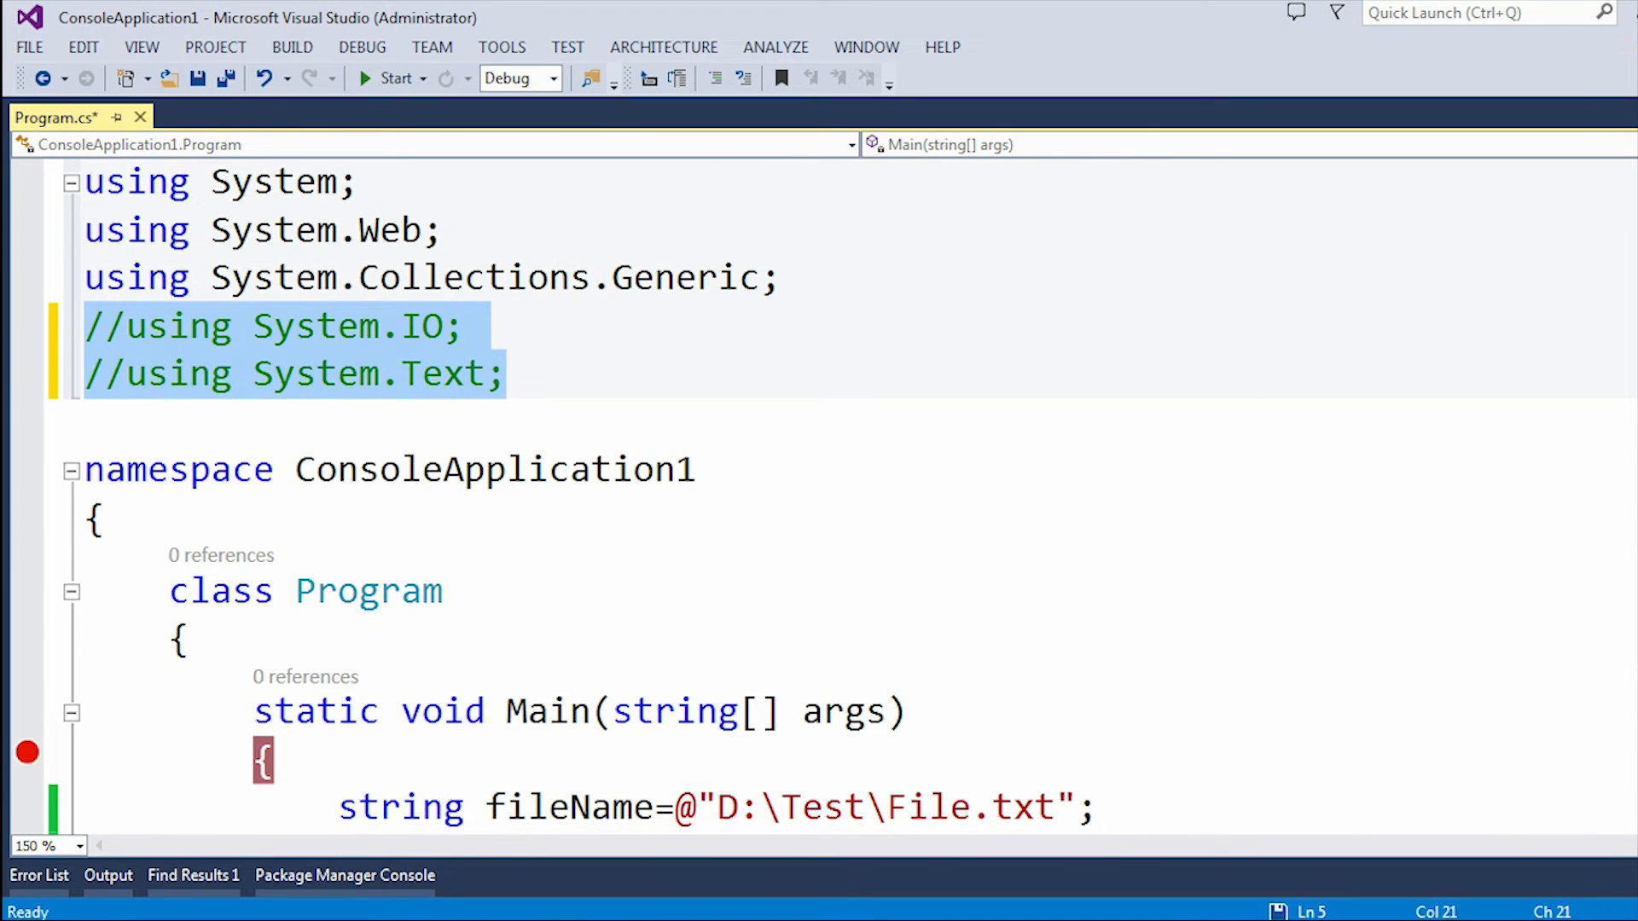
key("Ctrl+S")
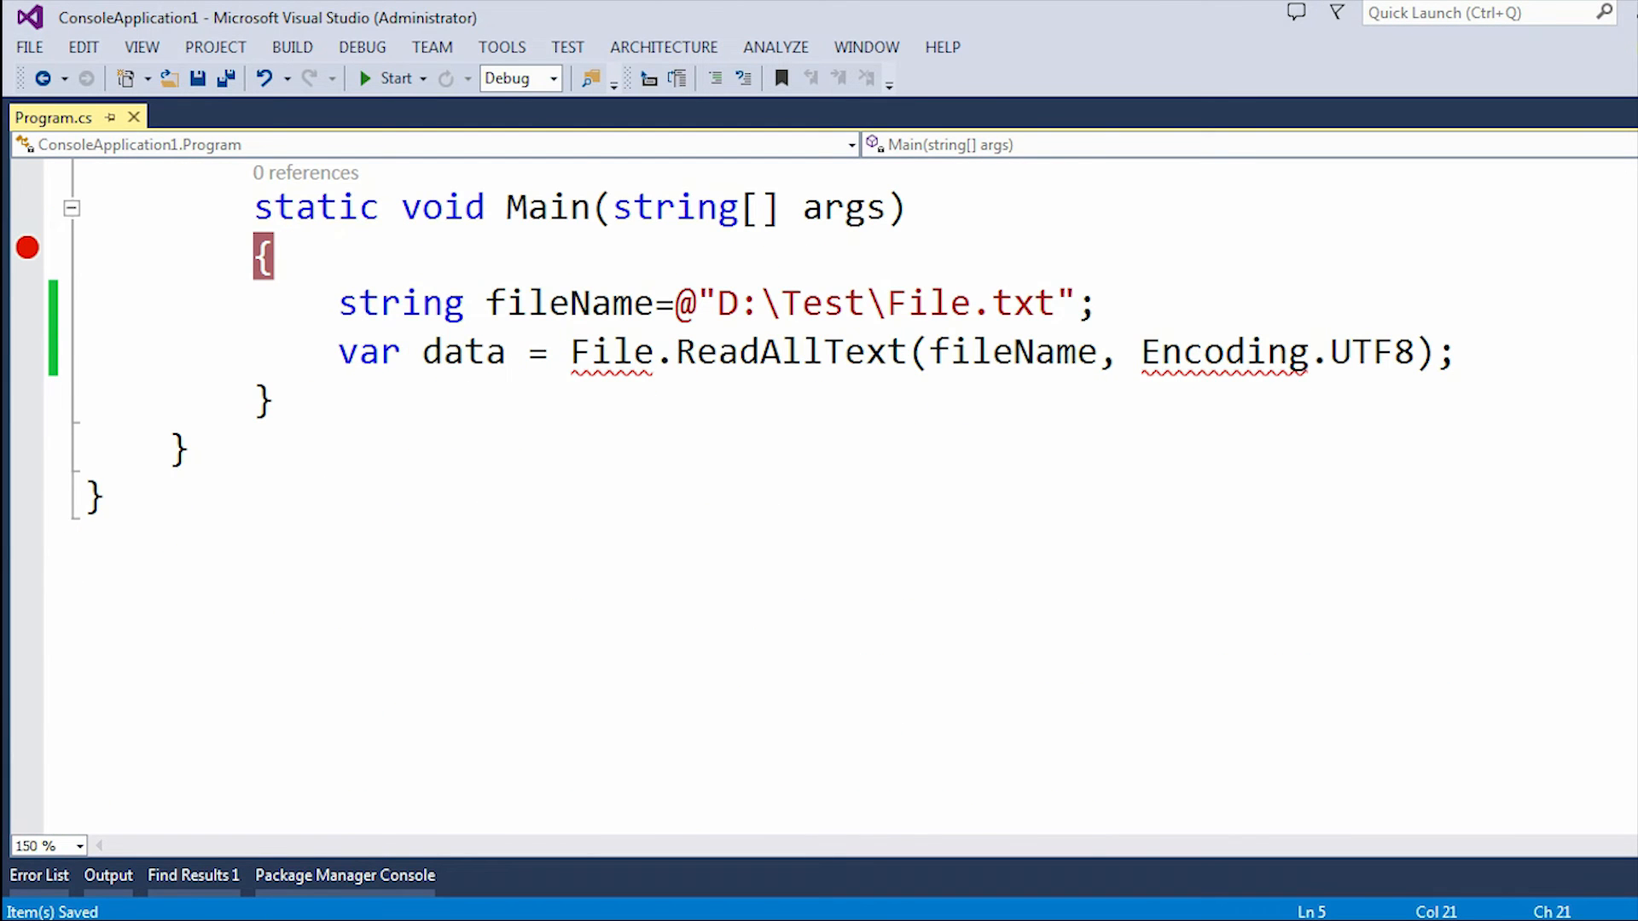
mouse_move(611, 352)
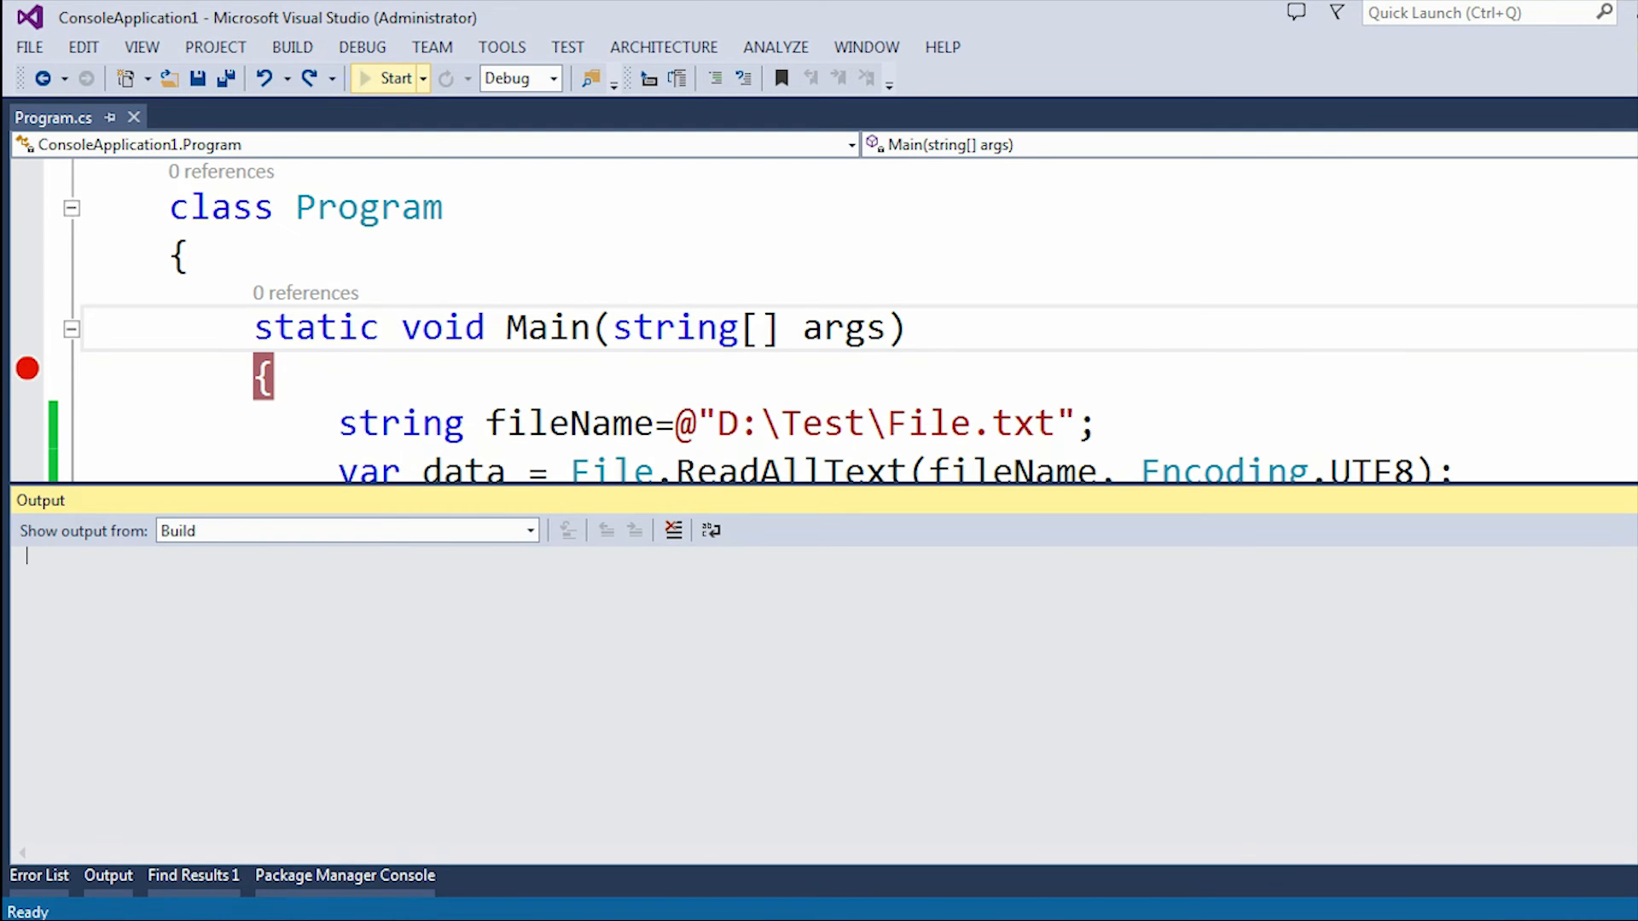
Start debugging, step past the ReadAllText line and view data's full text in the Text Visualizer
left_click(389, 79)
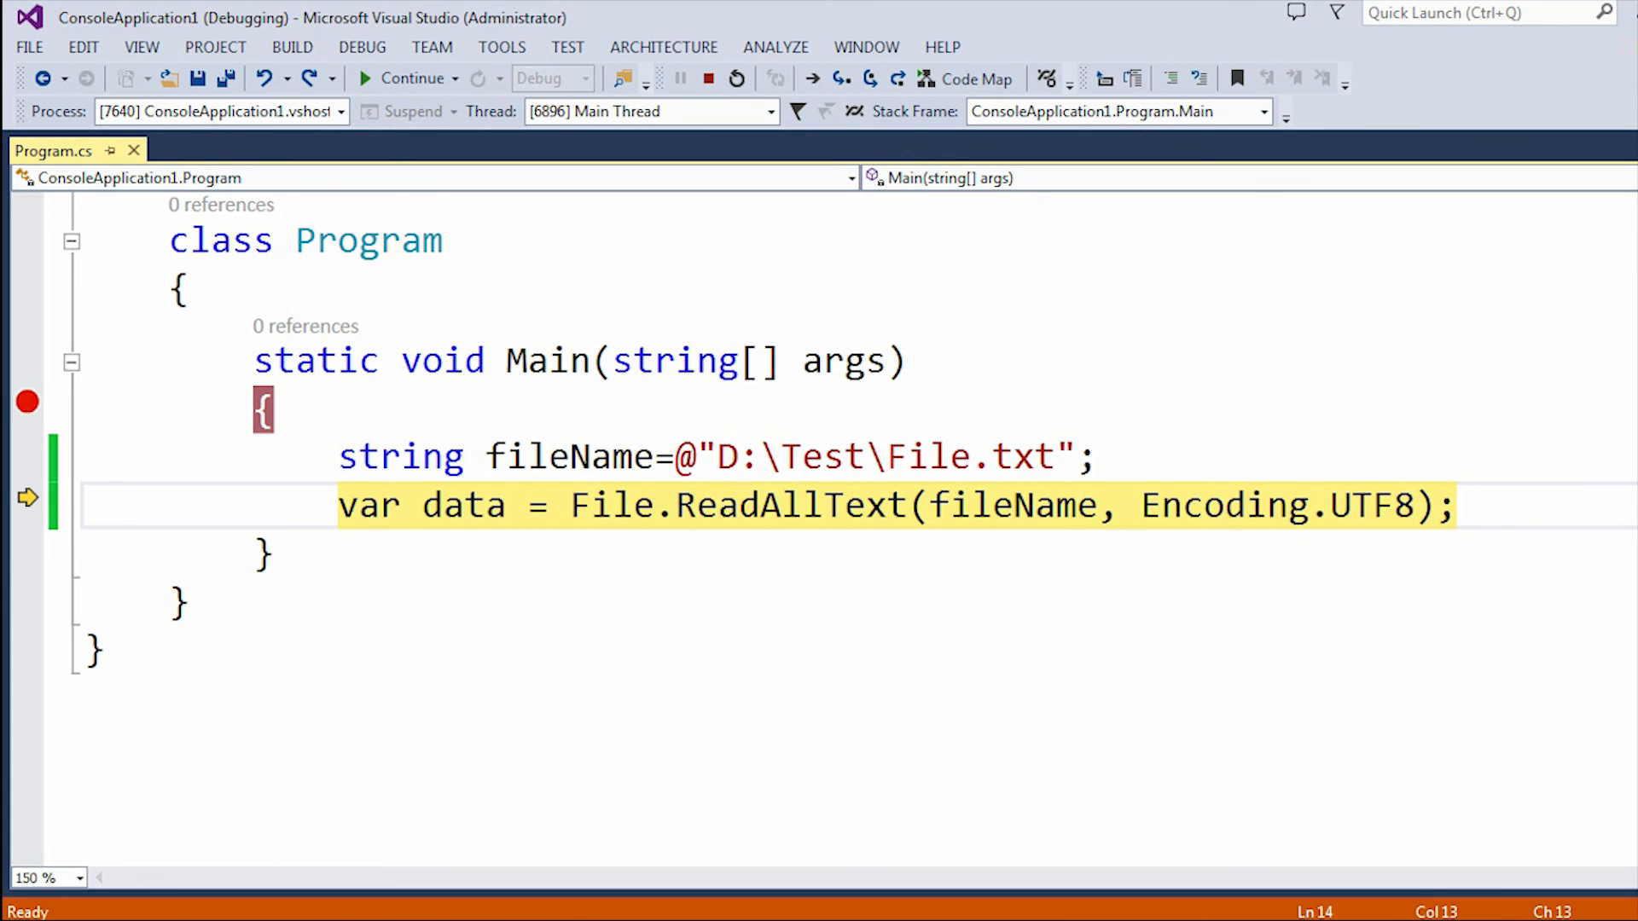
key("F10")
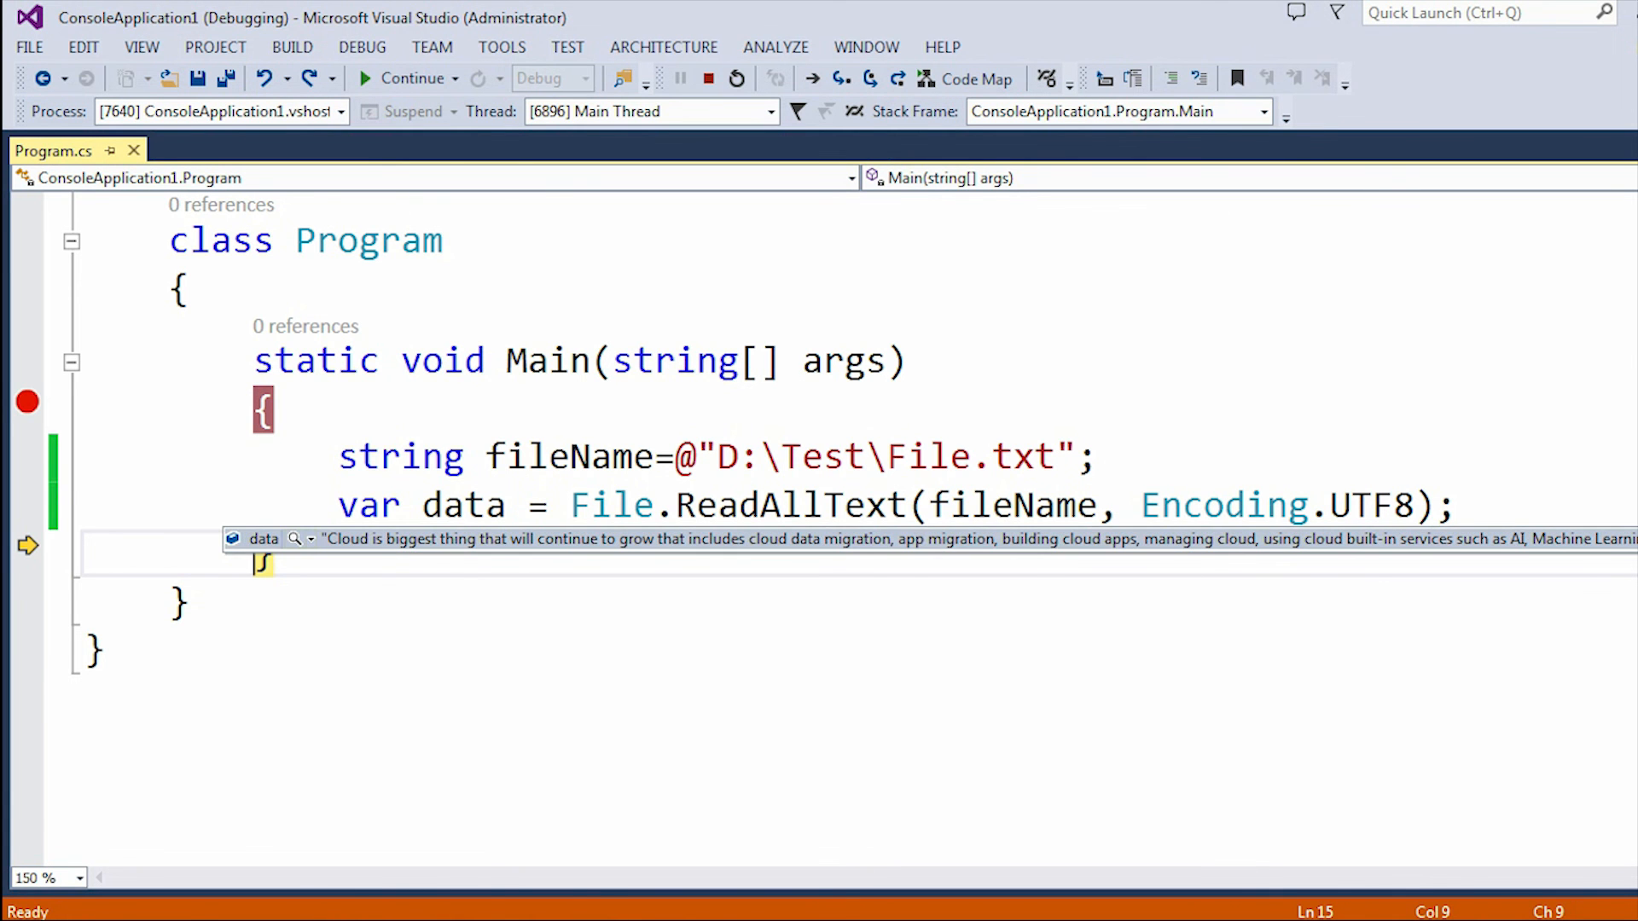
left_click(293, 539)
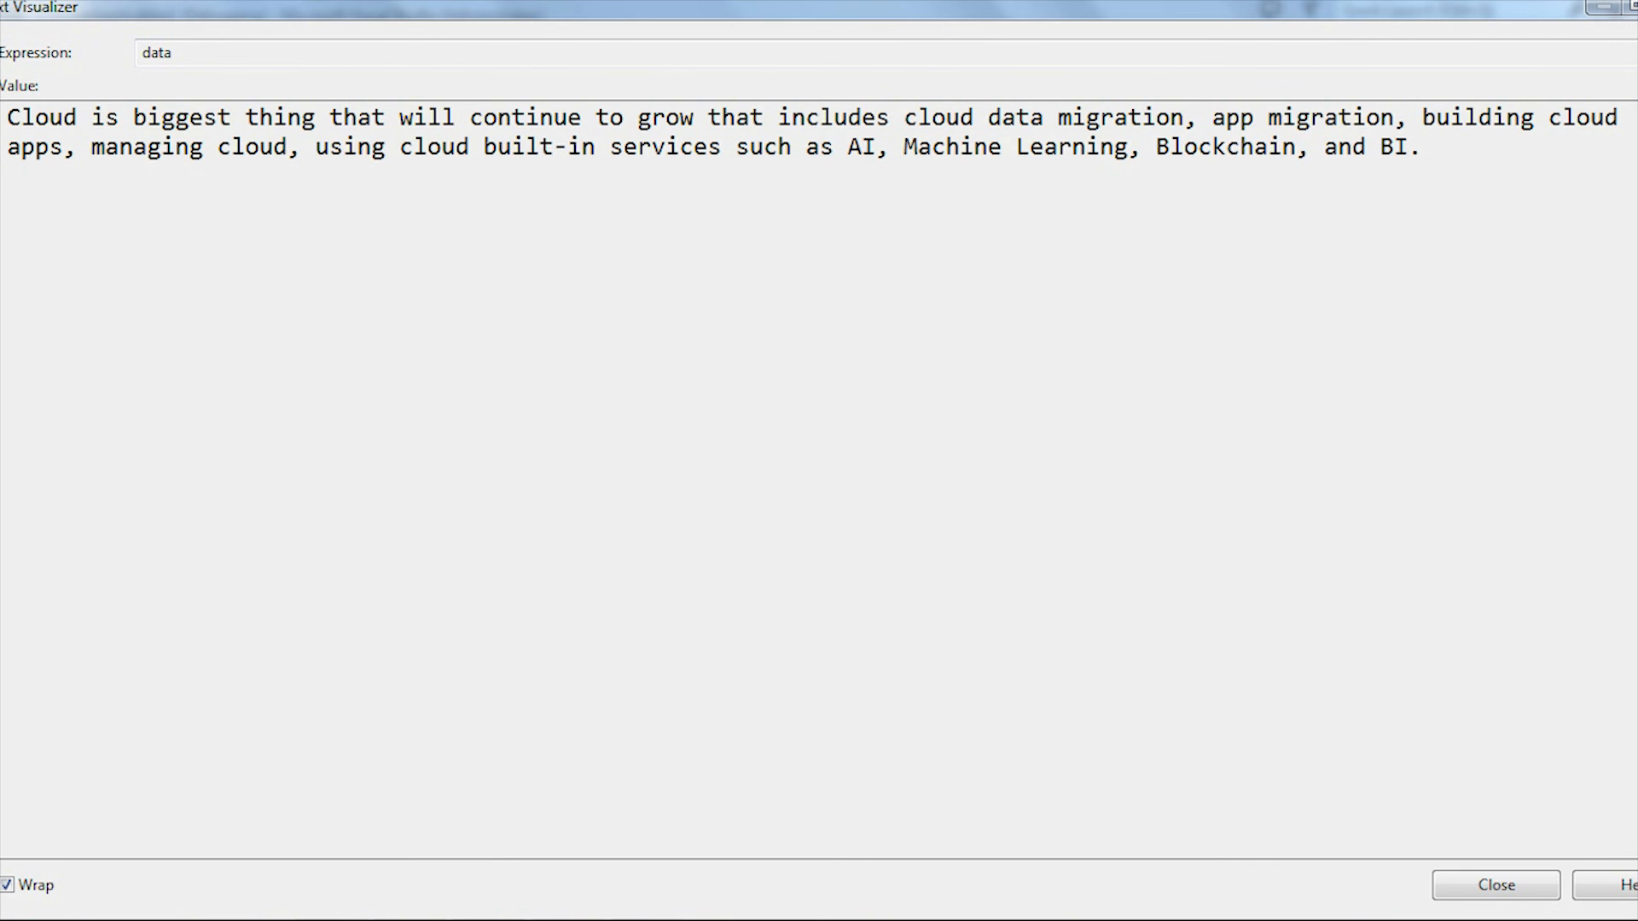
Close the visualizer showing the cloud paragraph and let the program continue running
left_click(1491, 885)
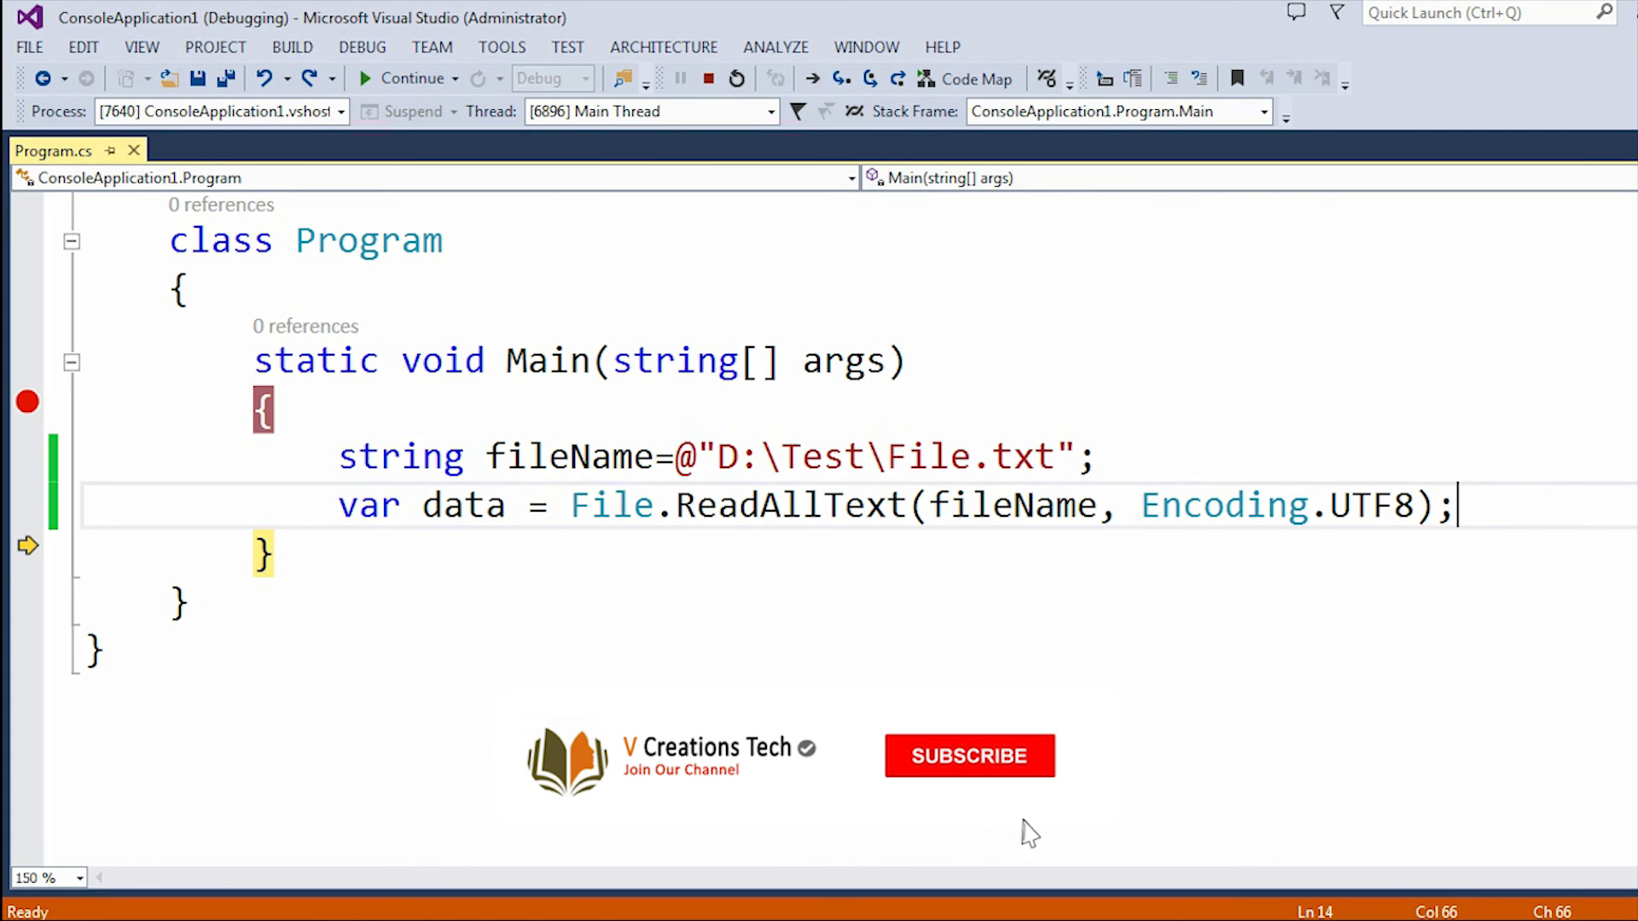
left_click(969, 756)
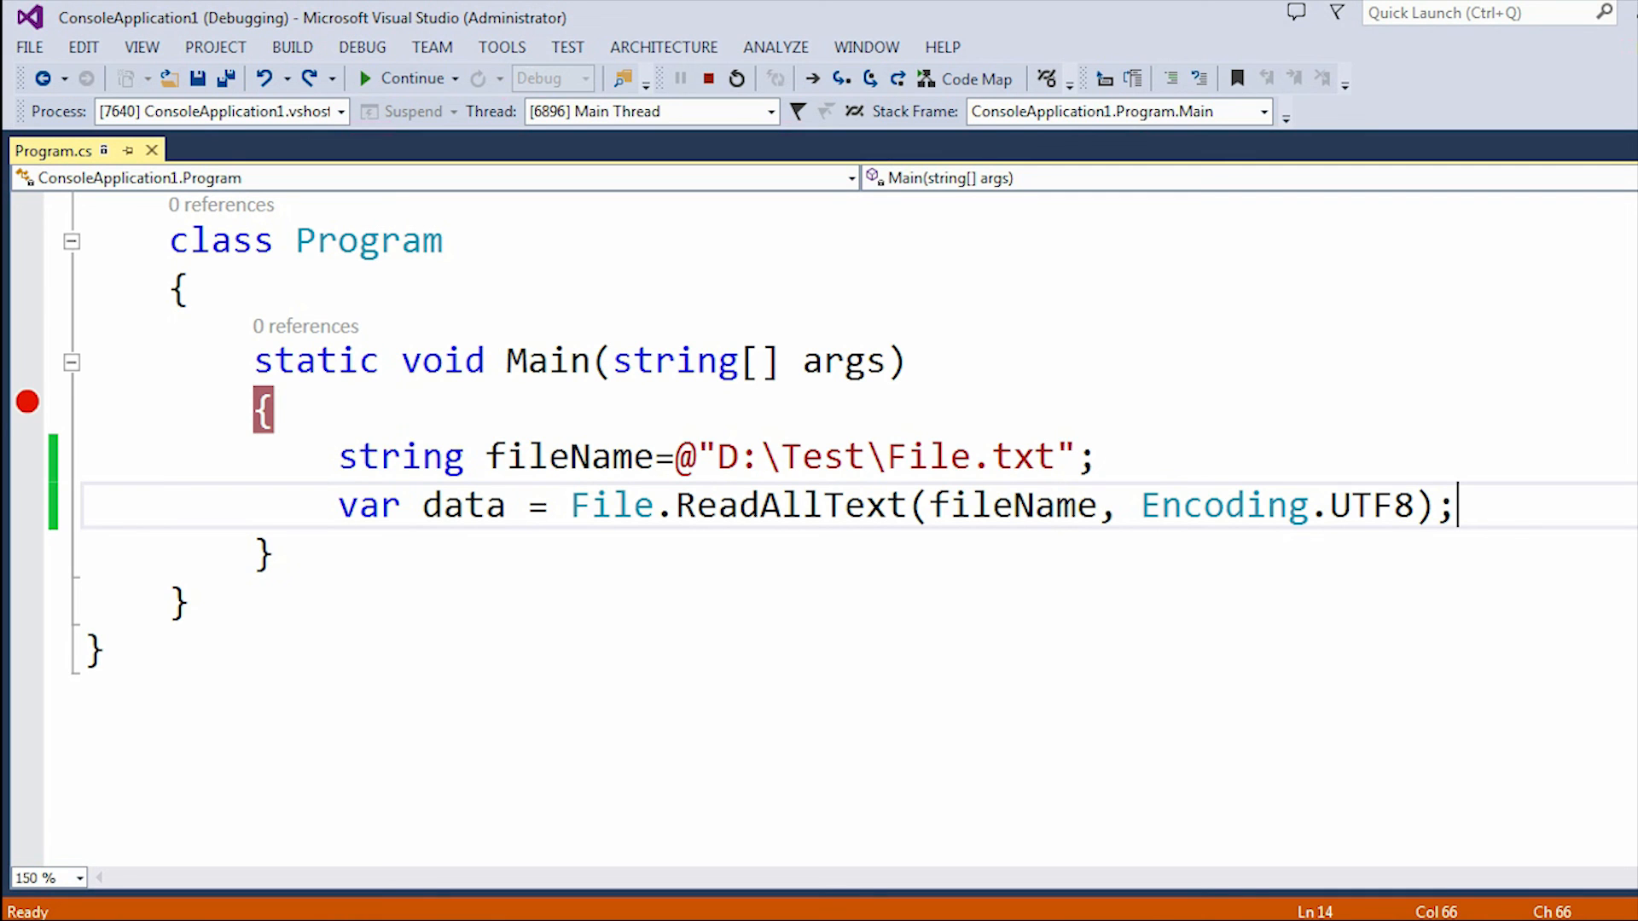
left_click(365, 79)
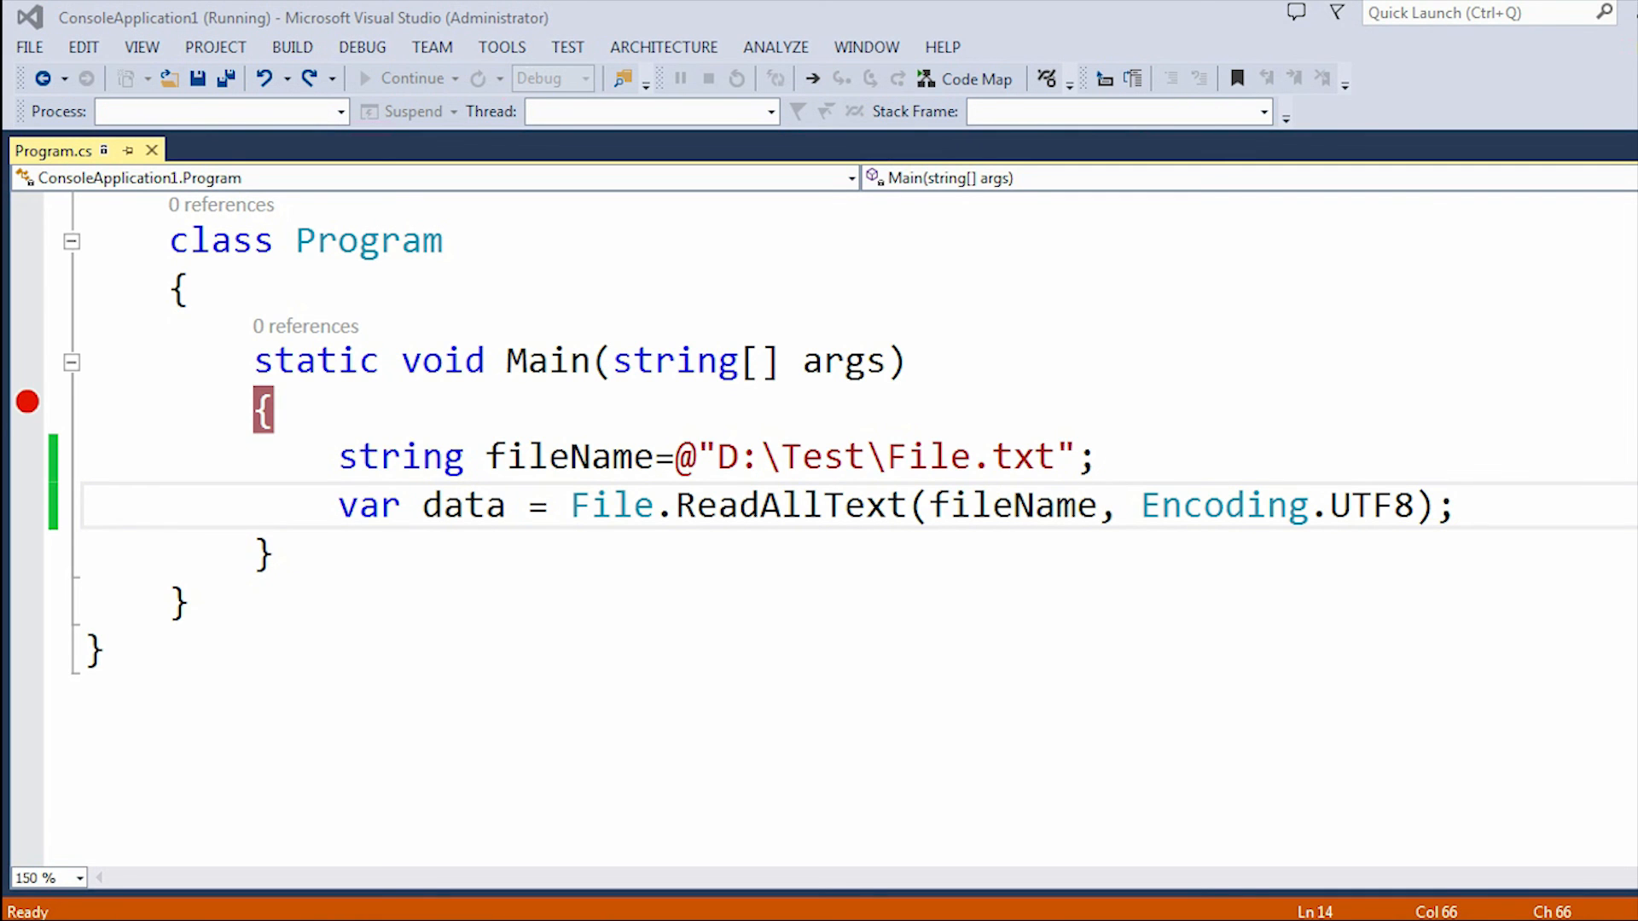